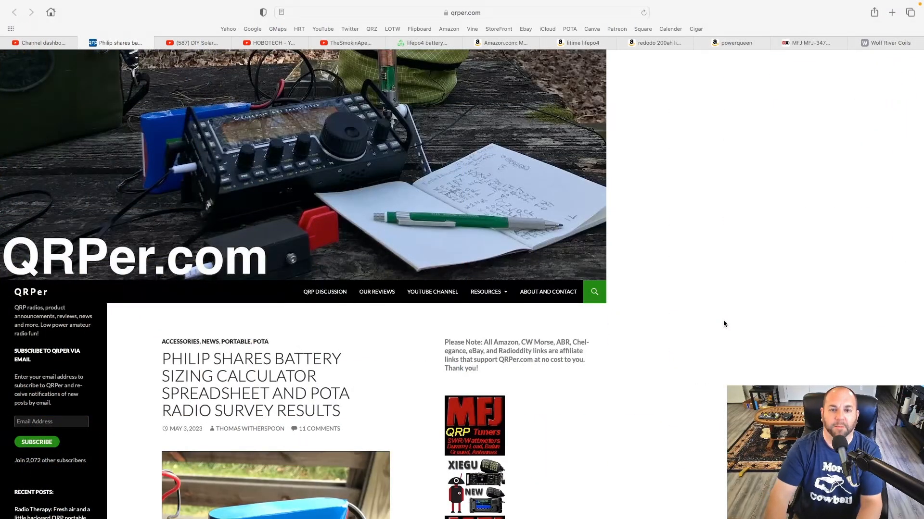
Download the battery sizing calculator spreadsheet linked in the QRPer post.
{"action": "scroll", "scroll_direction": "down", "scroll_amount": 3}
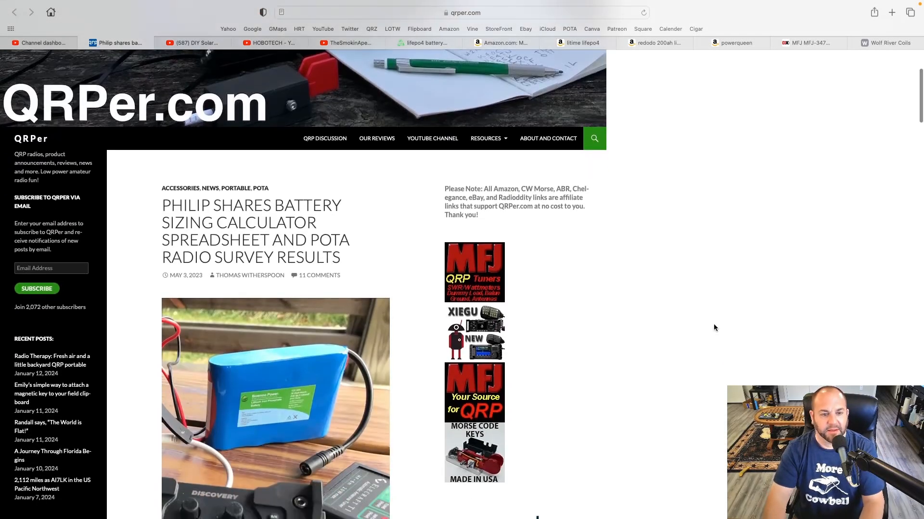
{"action": "scroll", "scroll_direction": "down", "scroll_amount": 3}
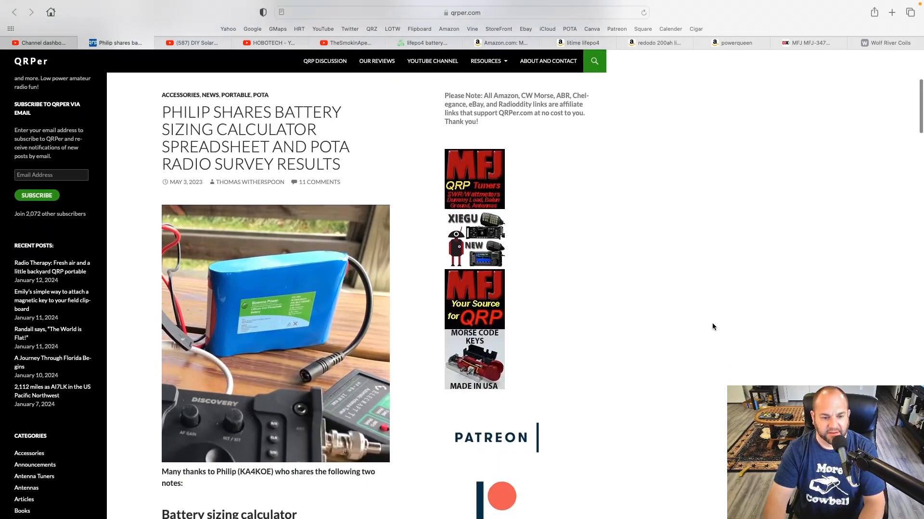
{"action": "scroll", "scroll_direction": "down", "scroll_amount": 3}
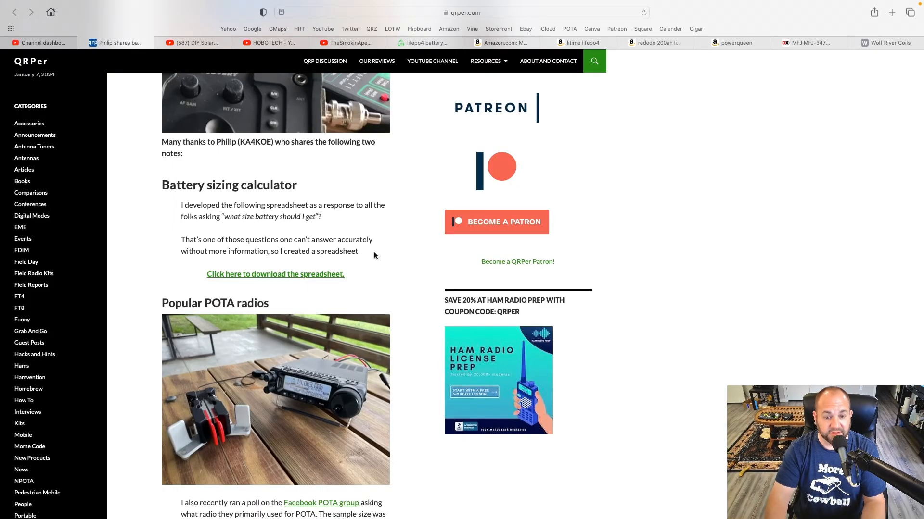
{"action": "left_click", "coordinate": [275, 274]}
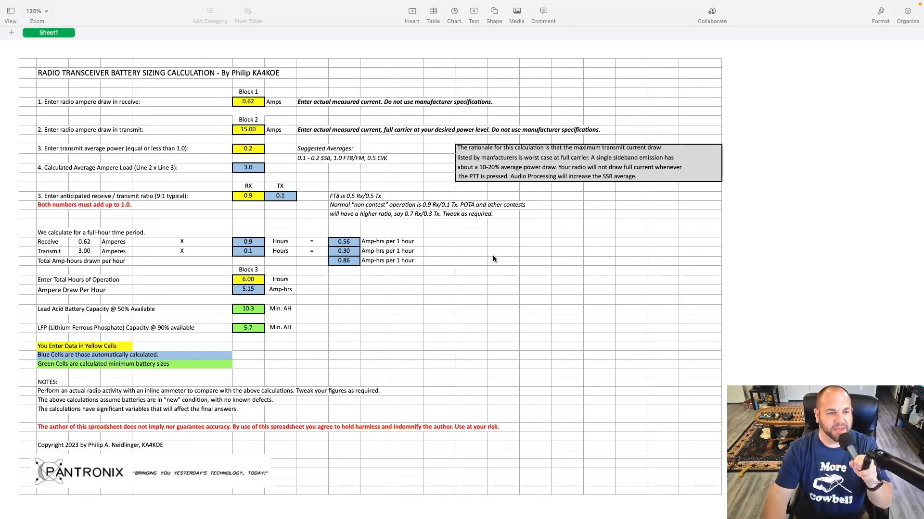
{"action": "mouse_move", "coordinate": [59, 380]}
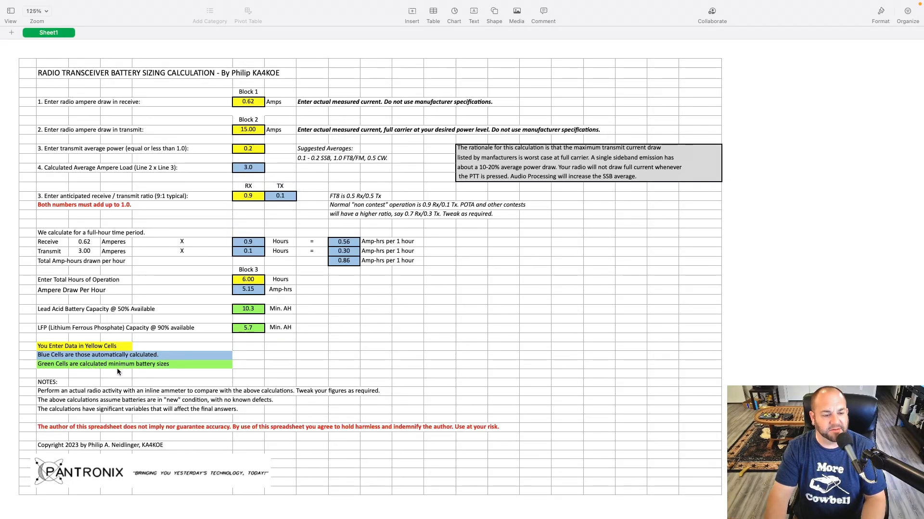
{"action": "mouse_move", "coordinate": [80, 289]}
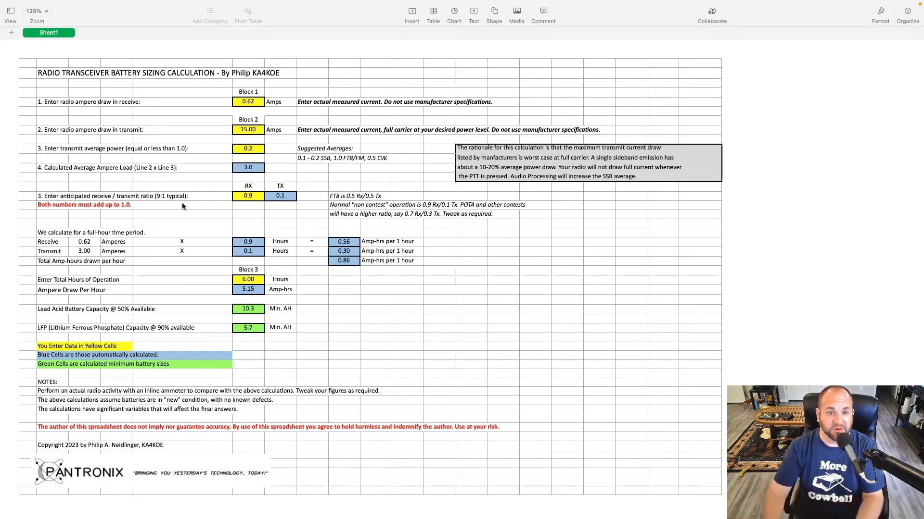
{"action": "mouse_move", "coordinate": [477, 130]}
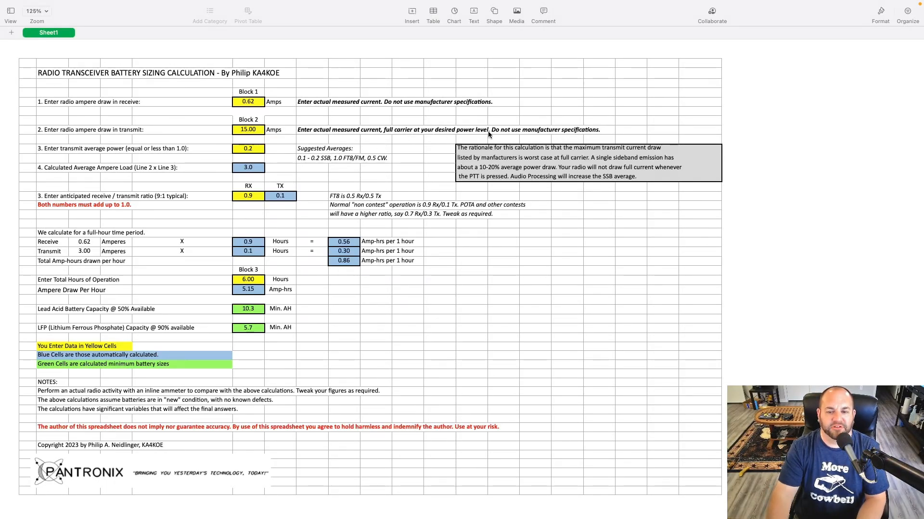
{"action": "mouse_move", "coordinate": [510, 135]}
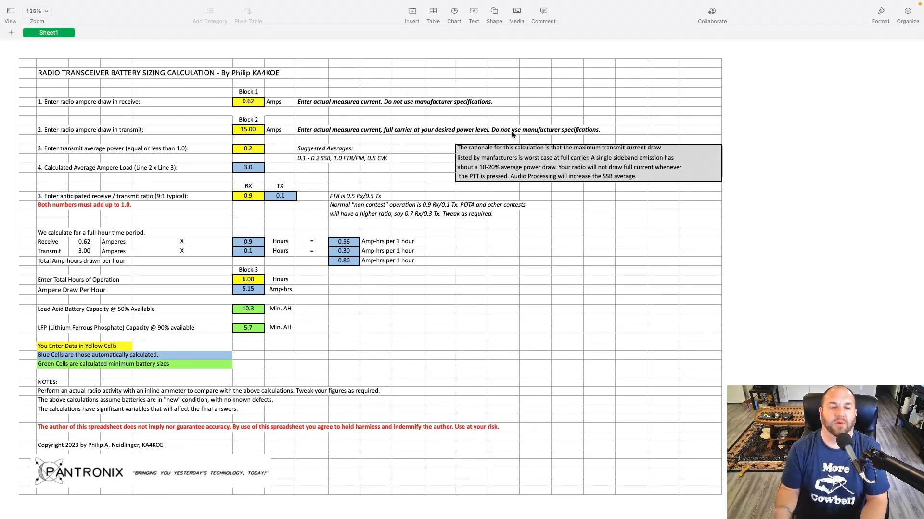
{"action": "mouse_move", "coordinate": [367, 124]}
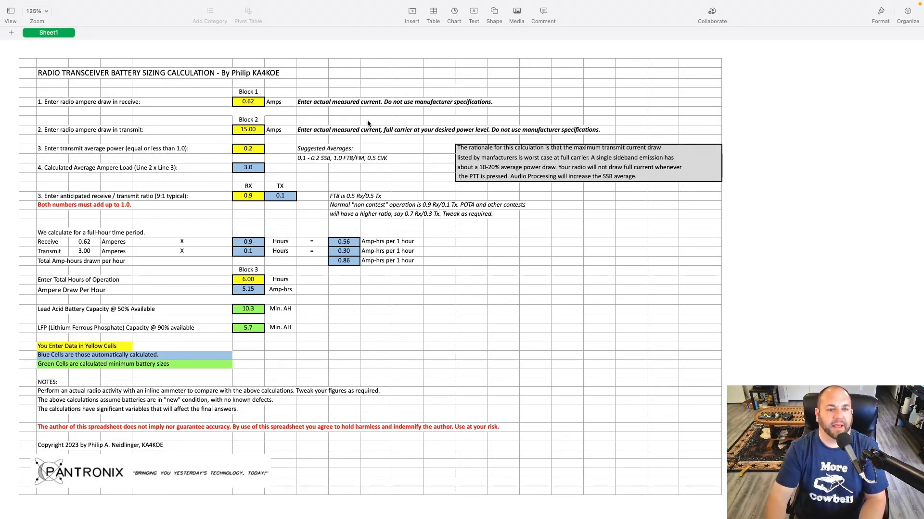
Enter 1.00 A receive draw and 16 A transmit draw, recalculating capacities to 14.4 and 8.0 AH.
{"action": "left_click", "coordinate": [247, 101]}
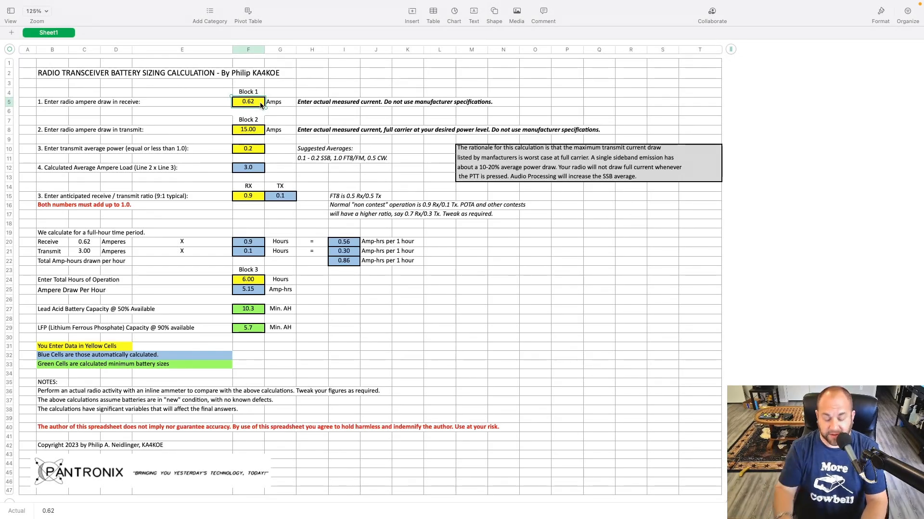
{"action": "type", "text": "12"}
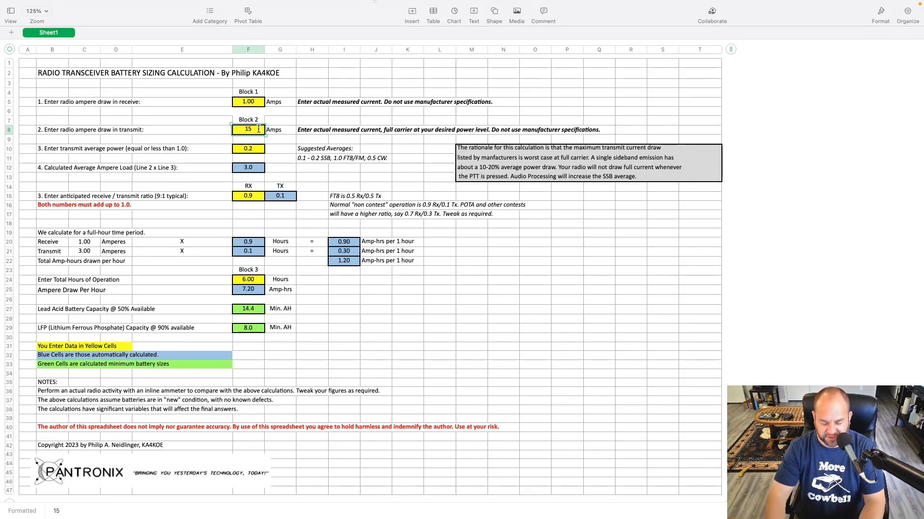
{"action": "type", "text": "16"}
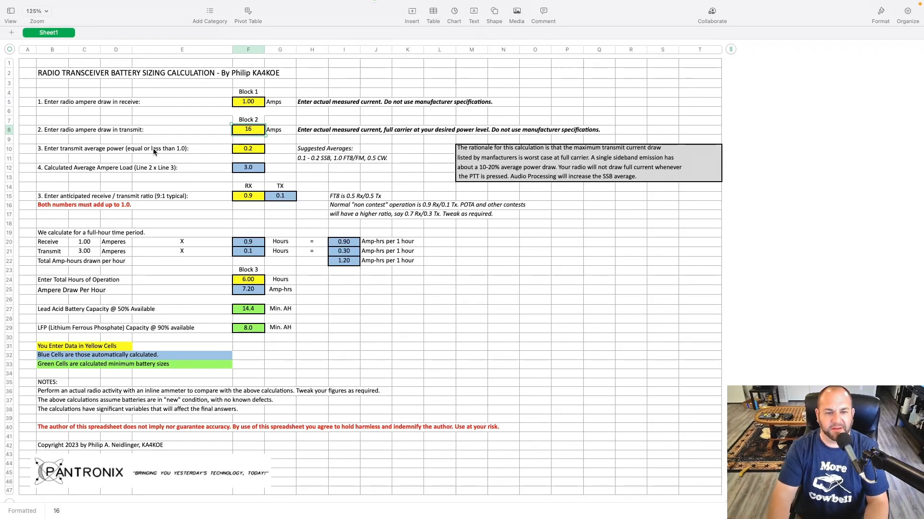
{"action": "mouse_move", "coordinate": [361, 166]}
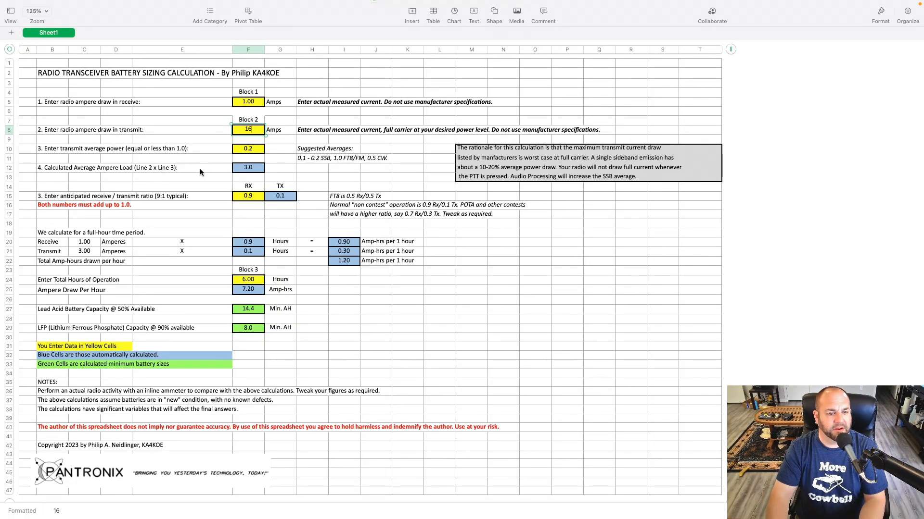
{"action": "mouse_move", "coordinate": [125, 173]}
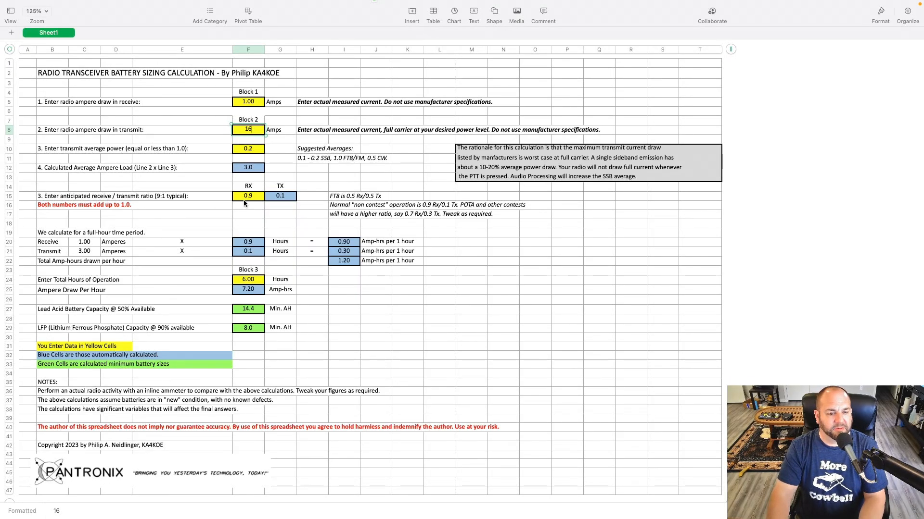
{"action": "mouse_move", "coordinate": [300, 230]}
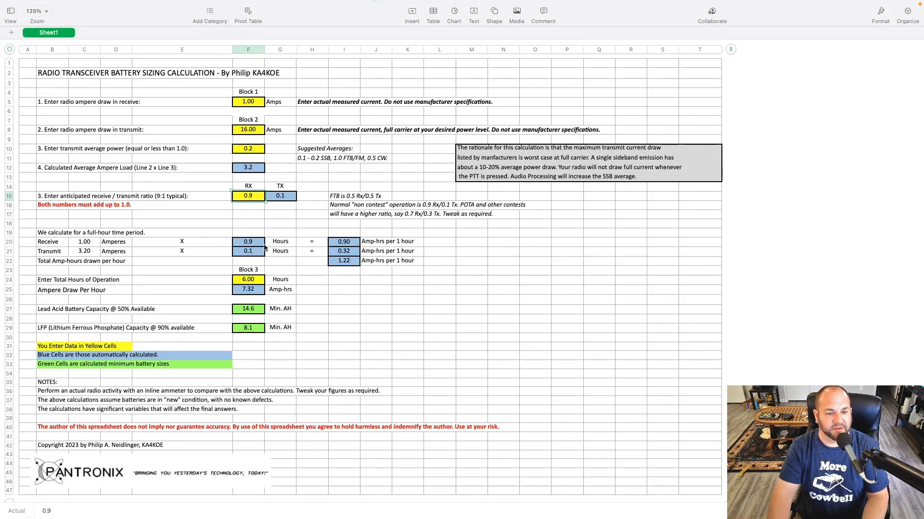
{"action": "mouse_move", "coordinate": [347, 243]}
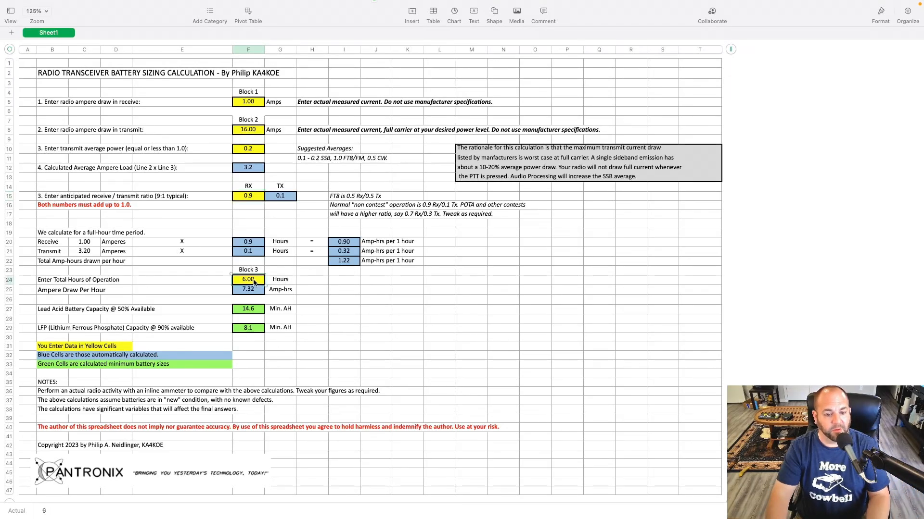
{"action": "key", "text": "Delete"}
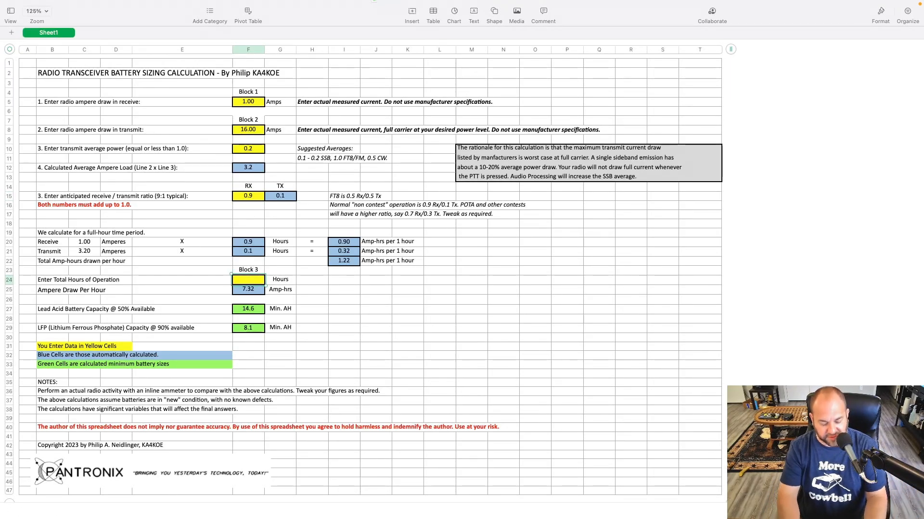
{"action": "type", "text": "1"}
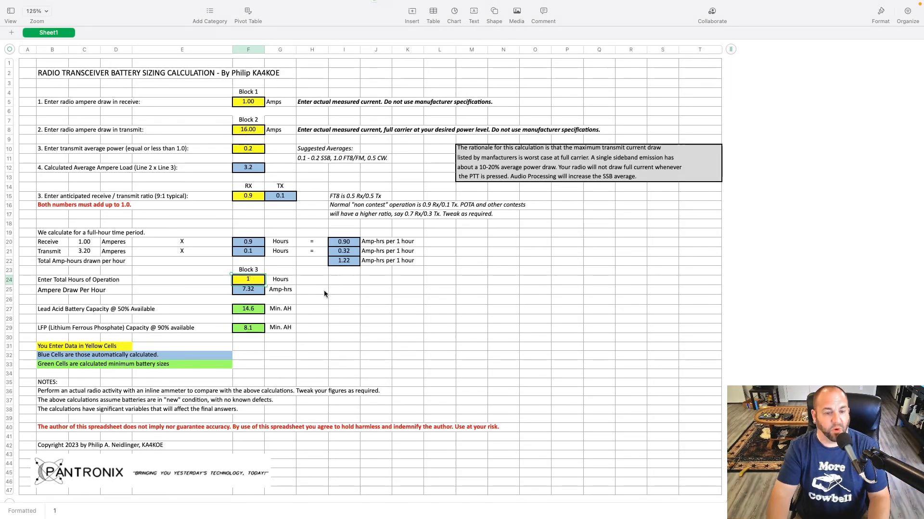
{"action": "type", "text": "1.00"}
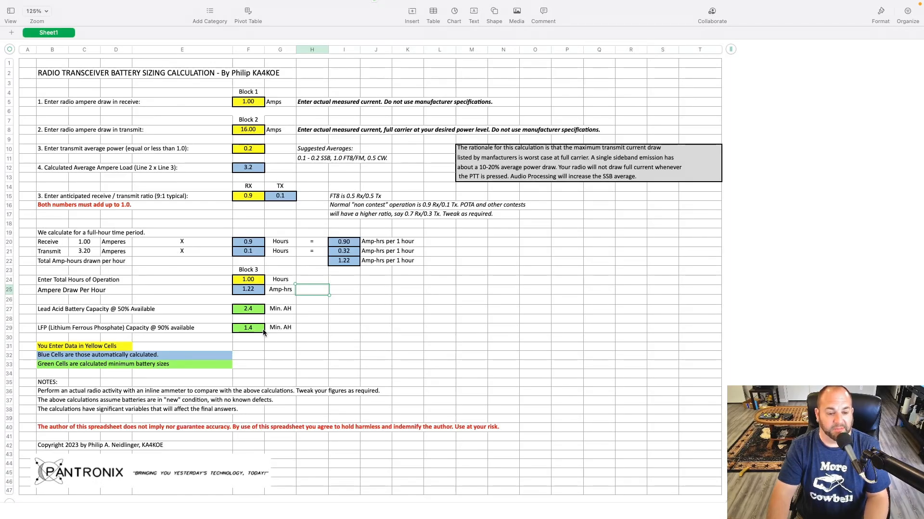
{"action": "mouse_move", "coordinate": [239, 319]}
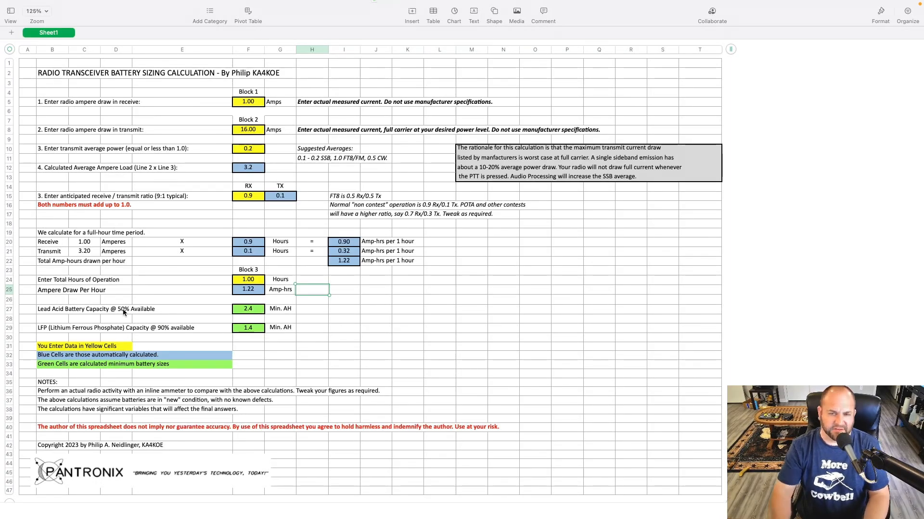
{"action": "mouse_move", "coordinate": [163, 373]}
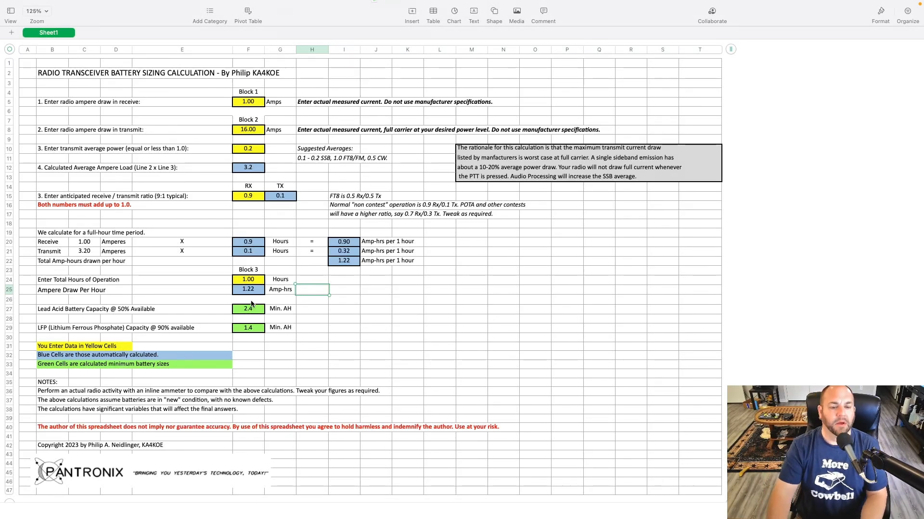
{"action": "left_click", "coordinate": [248, 196]}
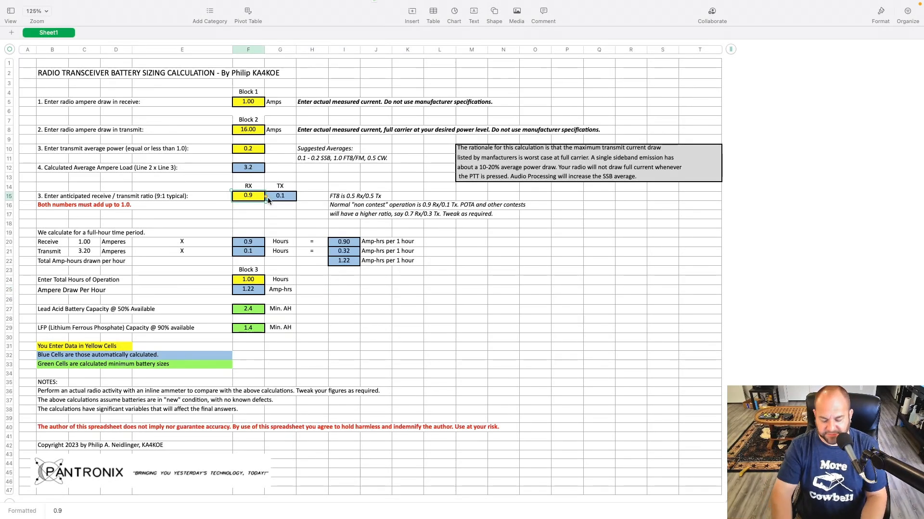
{"action": "type", "text": "0.4"}
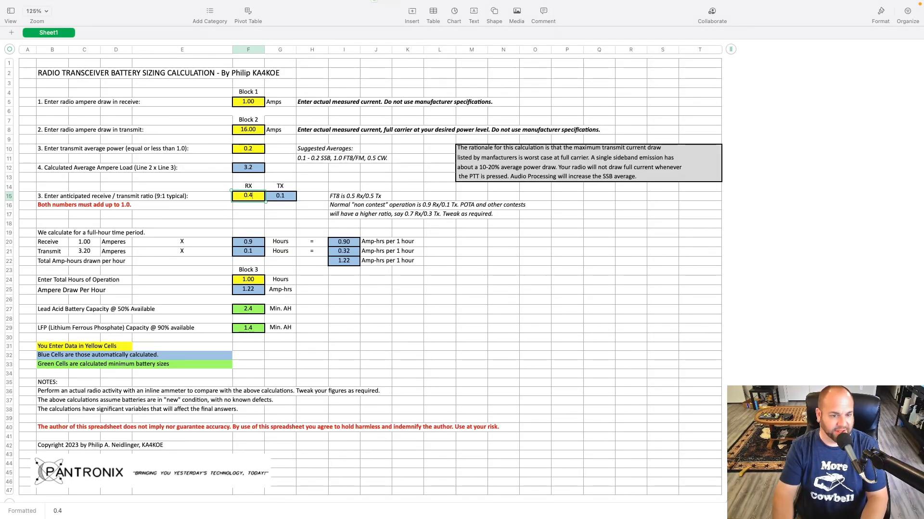
{"action": "type", "text": "0.6"}
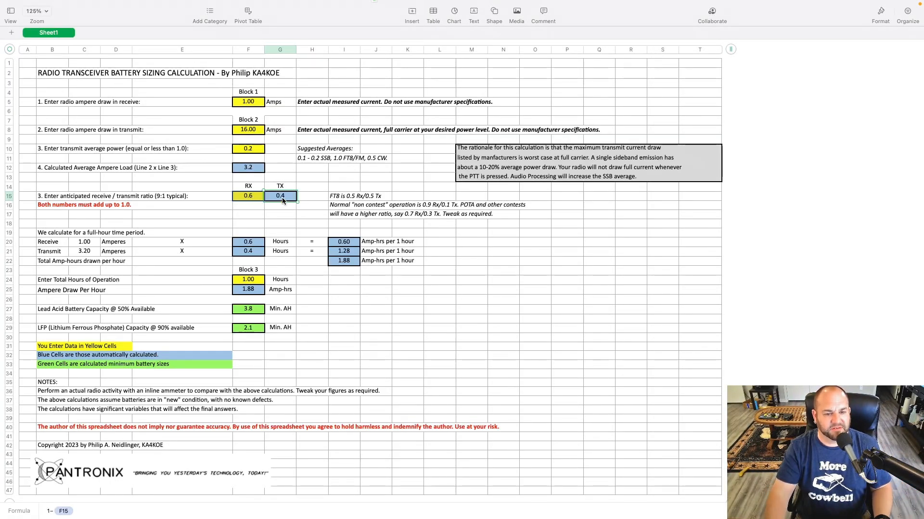
{"action": "mouse_move", "coordinate": [285, 222]}
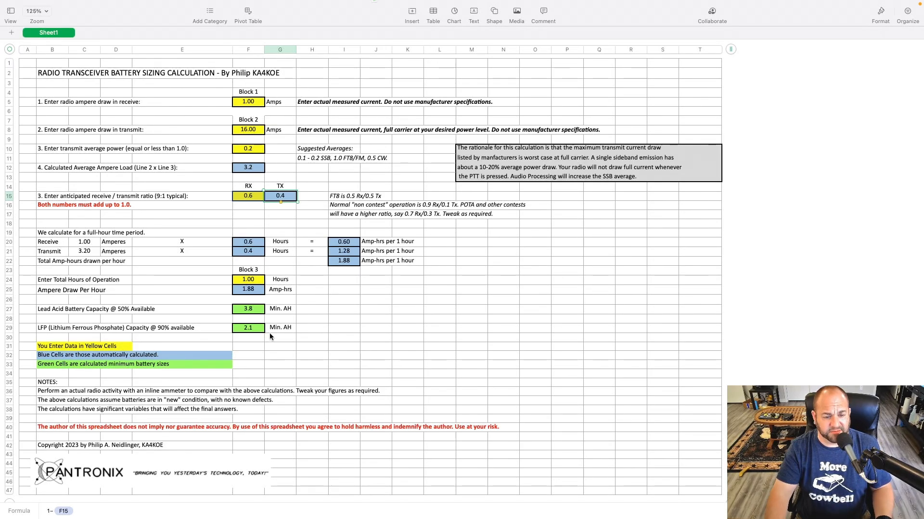
{"action": "mouse_move", "coordinate": [247, 334]}
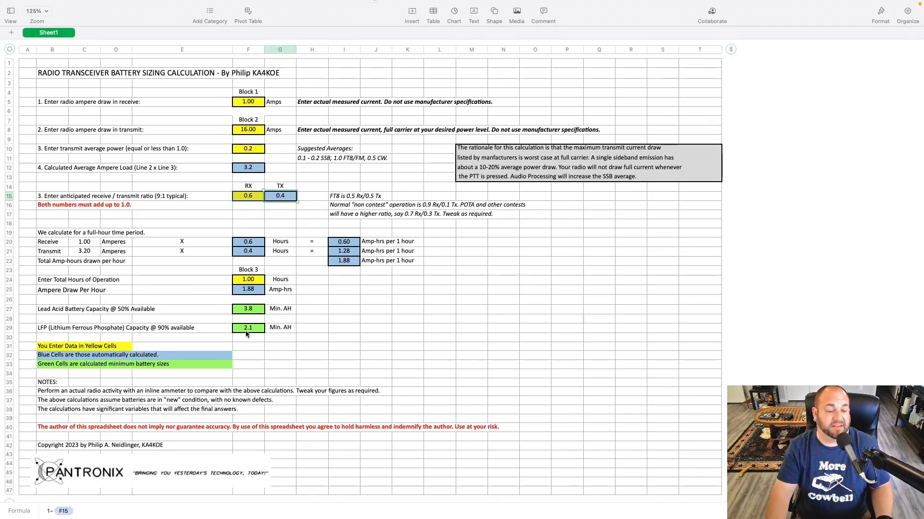
Enter 2 total hours of operation, raising minimum sizes to 7.5 AH lead acid and 4.2 AH LFP.
{"action": "left_click", "coordinate": [247, 279]}
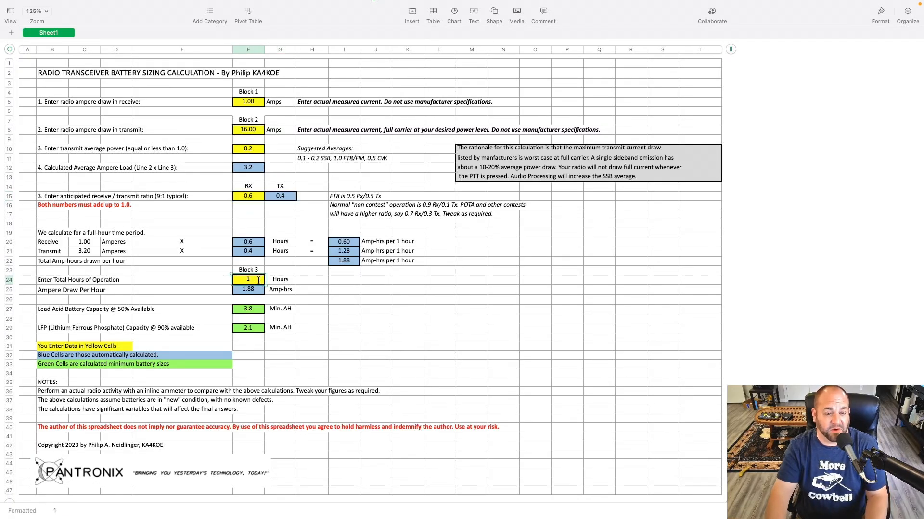
{"action": "type", "text": "2.00"}
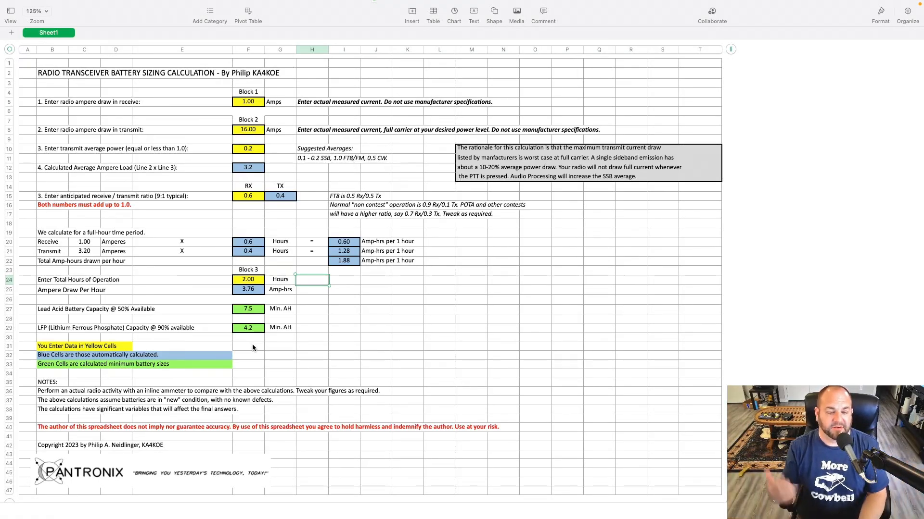
Set the RX/TX ratio to 0.5 each and enter a new transmit average power value.
{"action": "left_click", "coordinate": [248, 195]}
{"action": "type", "text": "0.5"}
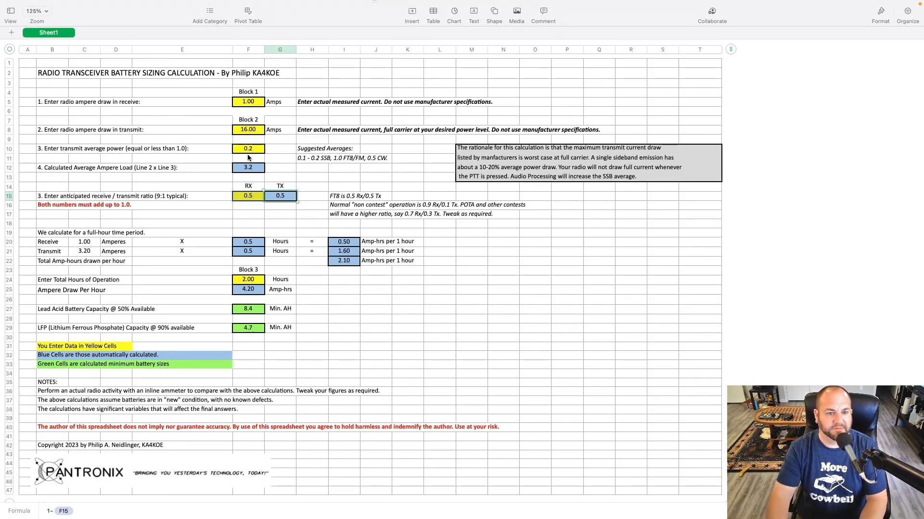
{"action": "left_click", "coordinate": [247, 148]}
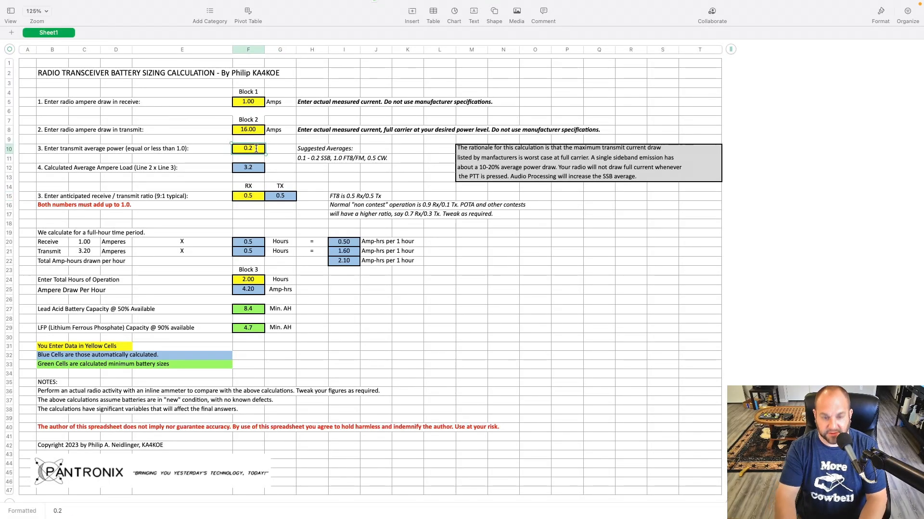
{"action": "type", "text": "1"}
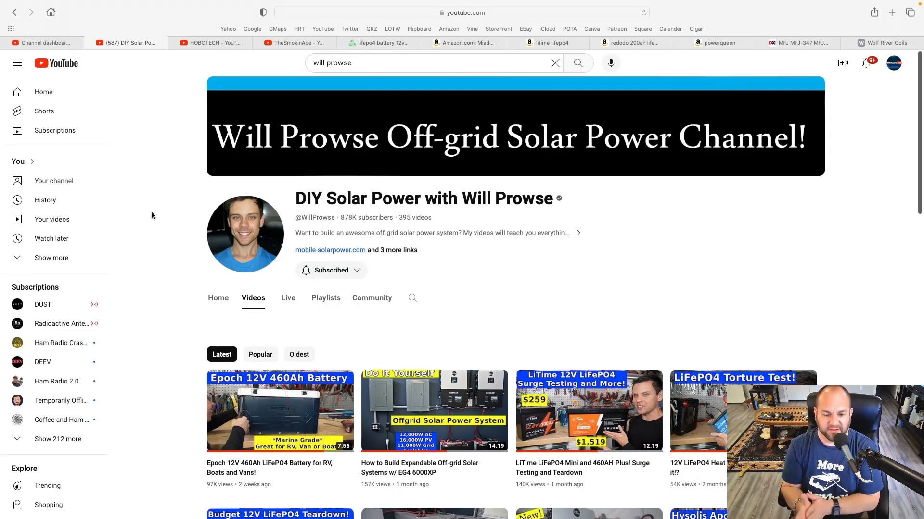
Browse down the Will Prowse channel's latest LiFePO4 and solar videos.
{"action": "scroll", "scroll_direction": "down", "scroll_amount": 3}
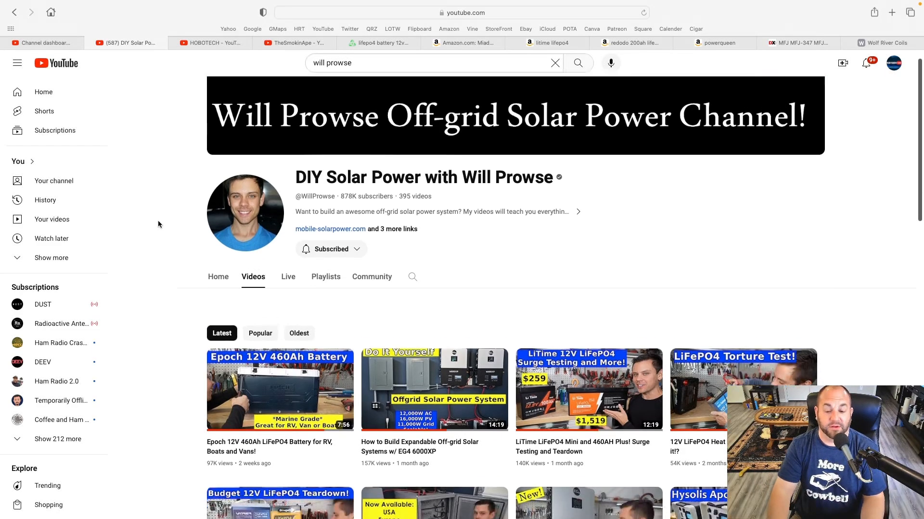
{"action": "scroll", "scroll_direction": "down", "scroll_amount": 3}
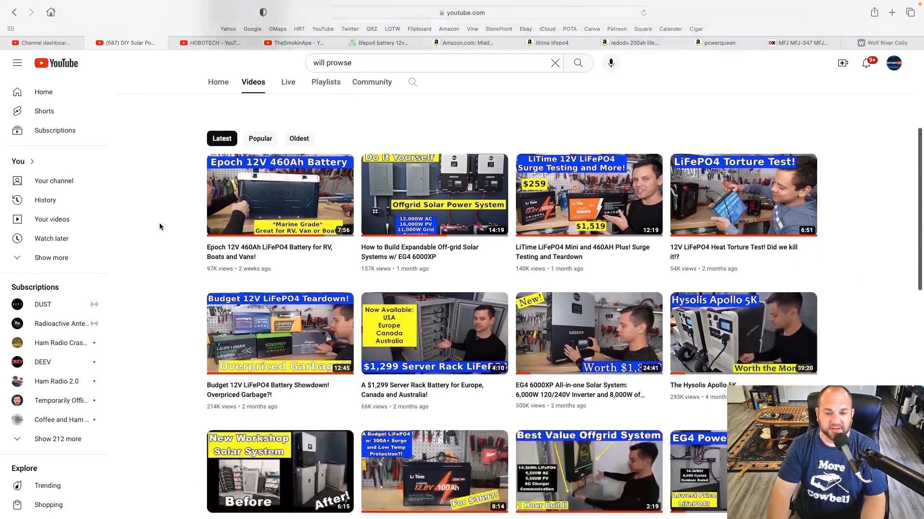
{"action": "scroll", "scroll_direction": "down", "scroll_amount": 3}
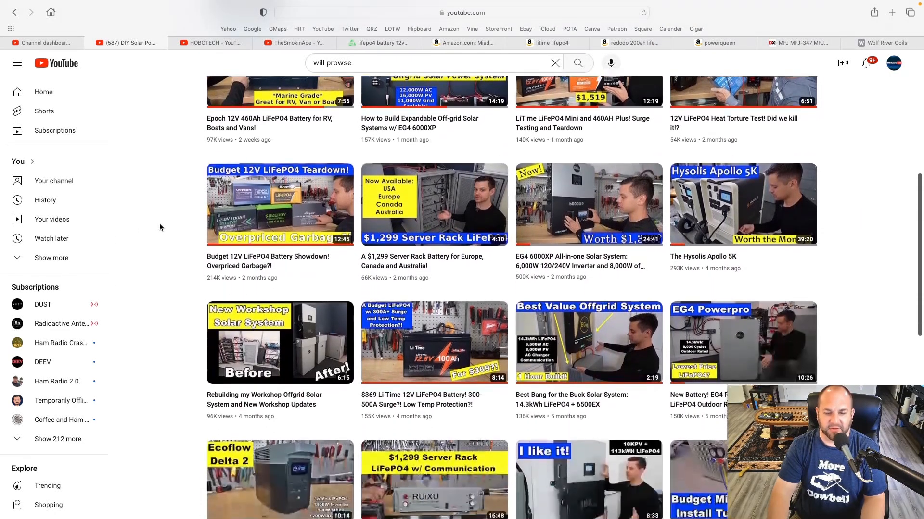
{"action": "scroll", "scroll_direction": "down", "scroll_amount": 3}
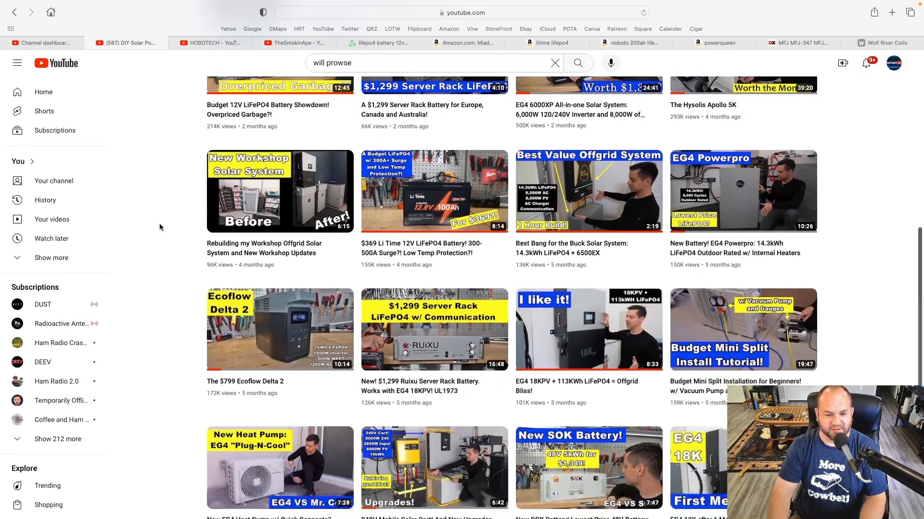
{"action": "scroll", "scroll_direction": "down", "scroll_amount": 3}
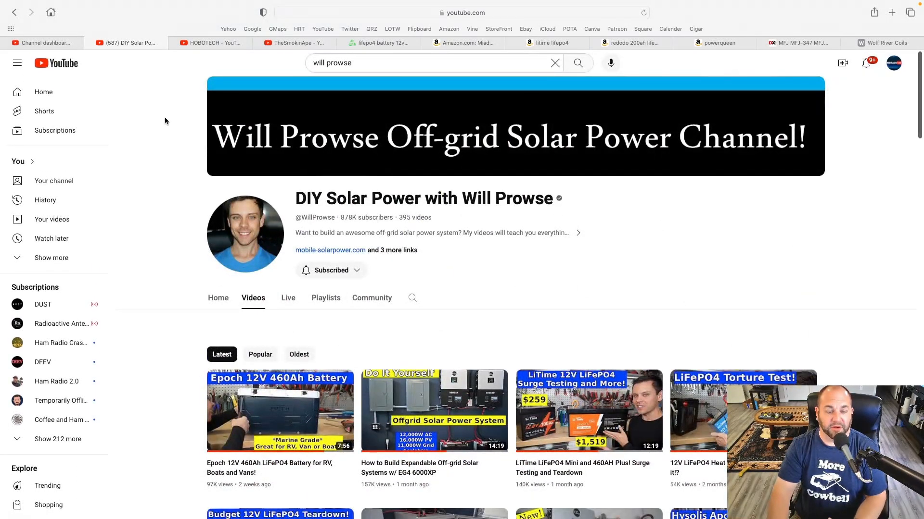
Switch to the HOBOTECH channel and browse its solar generator and LiFePO4 review videos.
{"action": "left_click", "coordinate": [211, 43]}
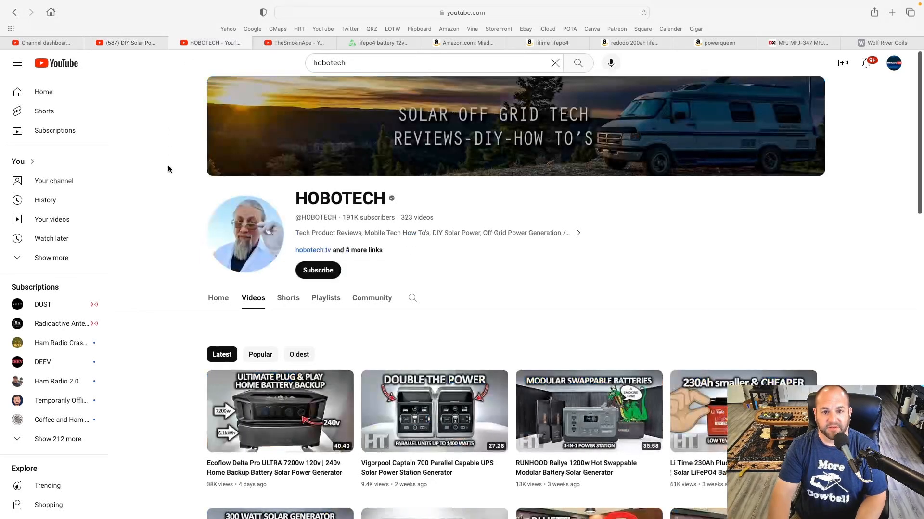
{"action": "scroll", "scroll_direction": "down", "scroll_amount": 3}
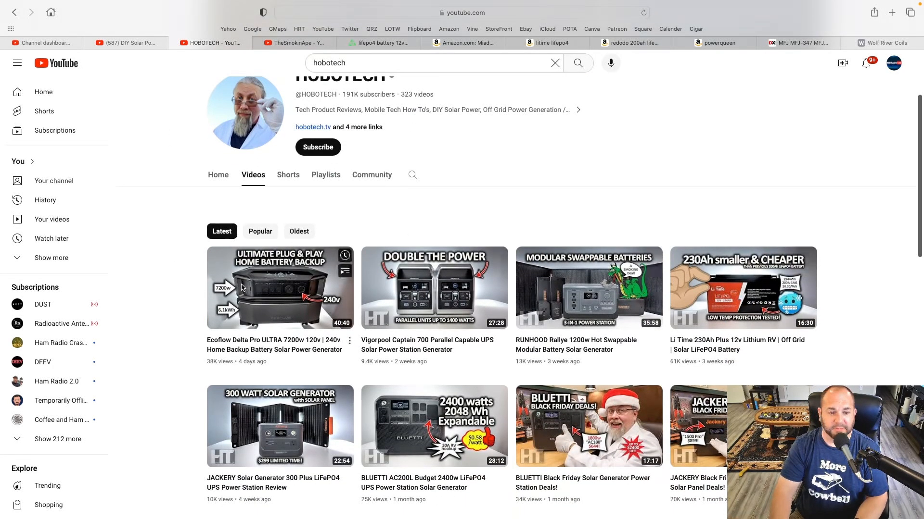
{"action": "scroll", "scroll_direction": "down", "scroll_amount": 3}
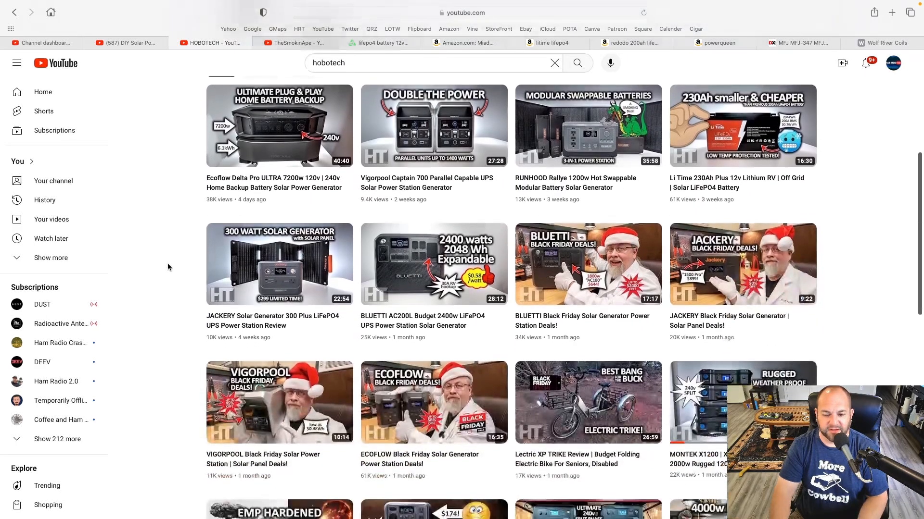
{"action": "scroll", "scroll_direction": "down", "scroll_amount": 3}
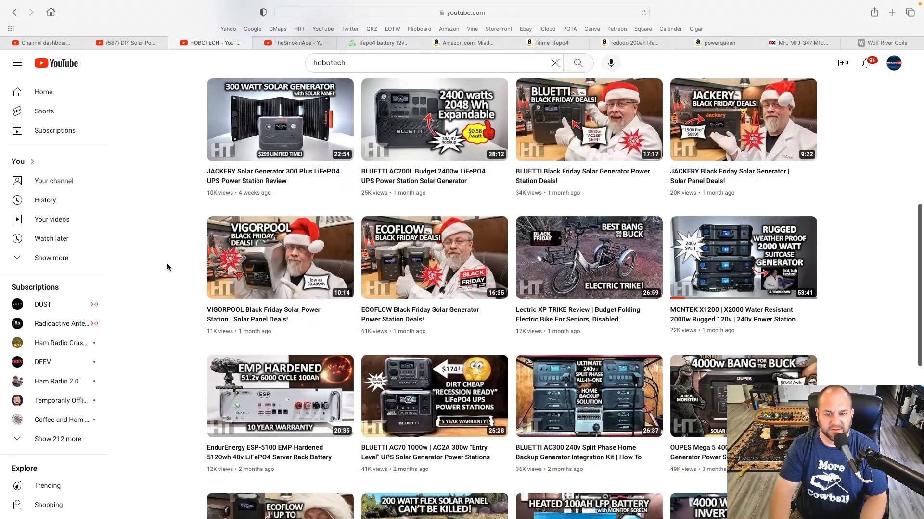
{"action": "scroll", "scroll_direction": "down", "scroll_amount": 3}
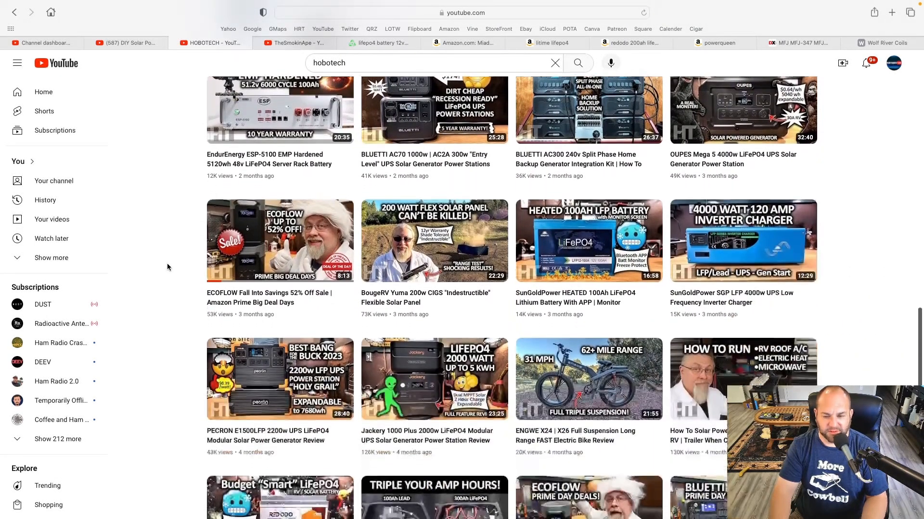
{"action": "scroll", "scroll_direction": "down", "scroll_amount": 3}
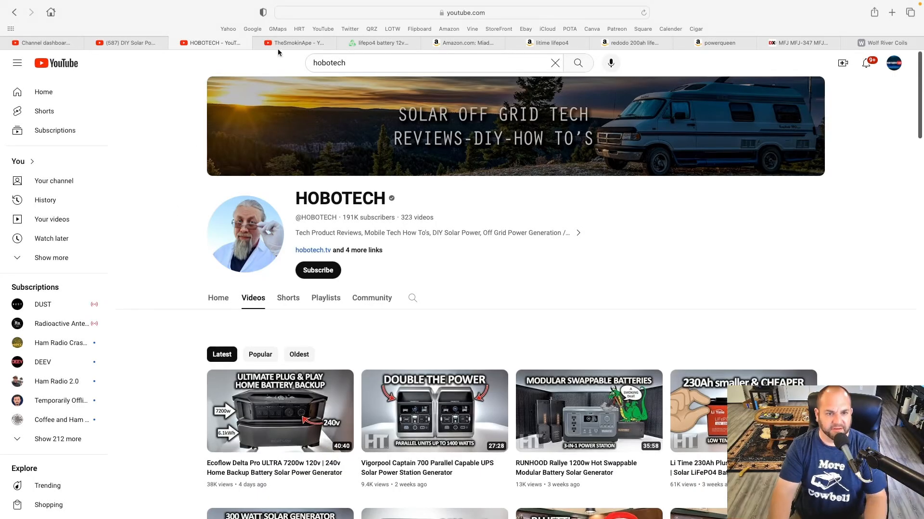
{"action": "left_click", "coordinate": [295, 42]}
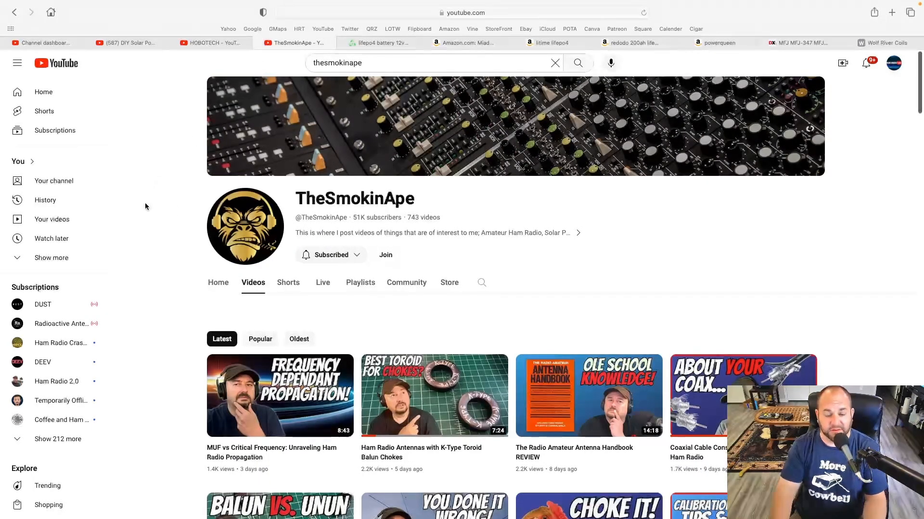
{"action": "scroll", "scroll_direction": "down", "scroll_amount": 3}
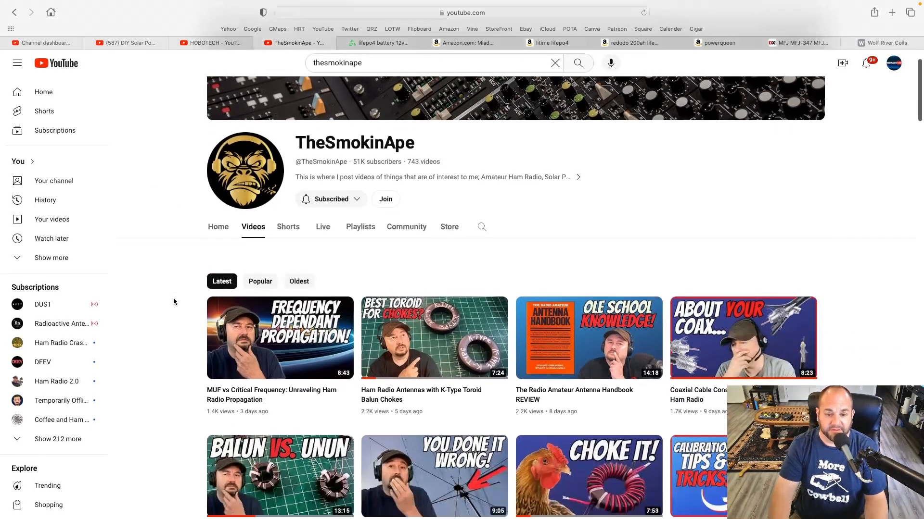
{"action": "scroll", "scroll_direction": "down", "scroll_amount": 3}
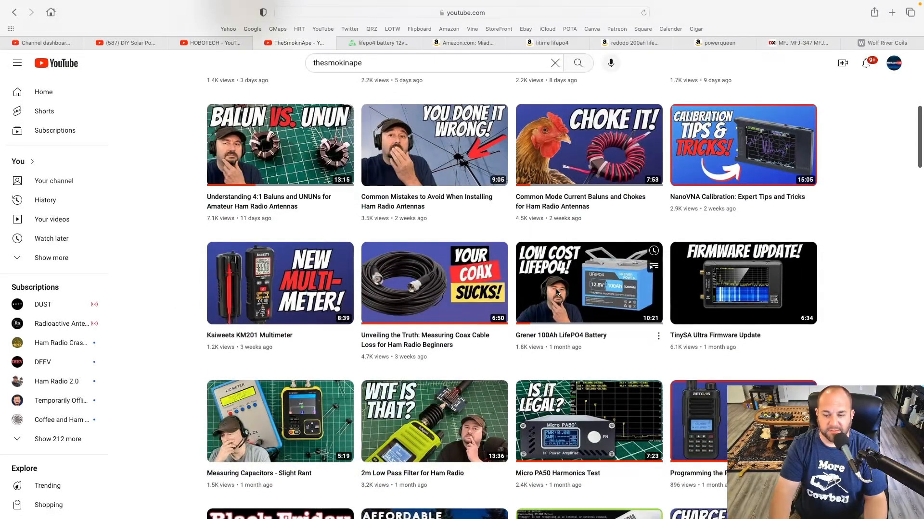
{"action": "scroll", "scroll_direction": "down", "scroll_amount": 3}
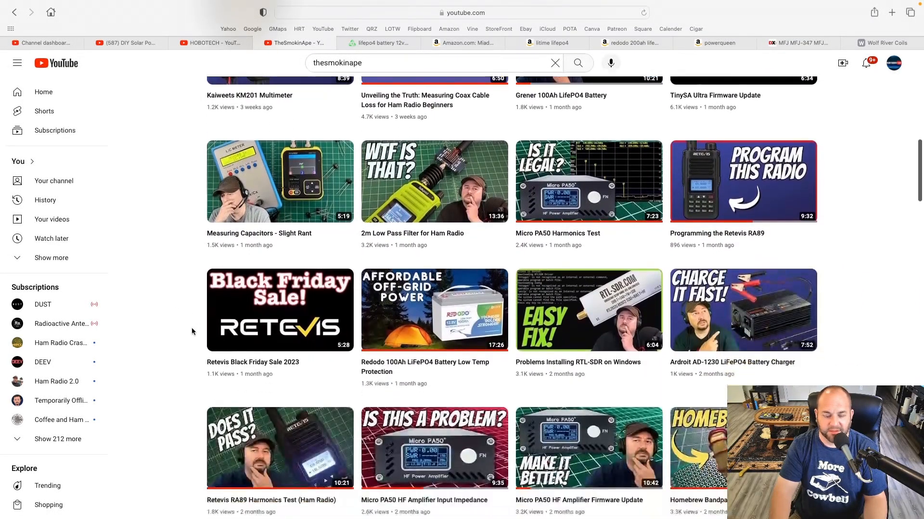
{"action": "scroll", "scroll_direction": "down", "scroll_amount": 3}
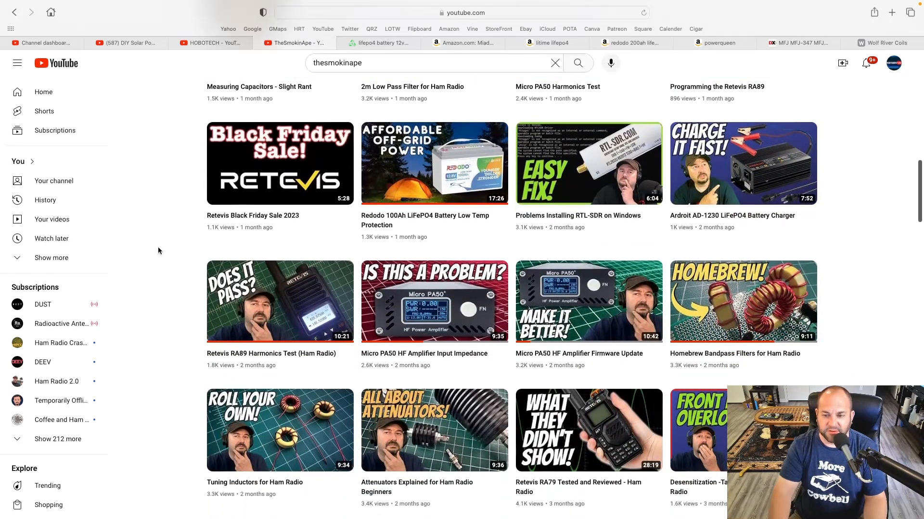
{"action": "scroll", "scroll_direction": "down", "scroll_amount": 3}
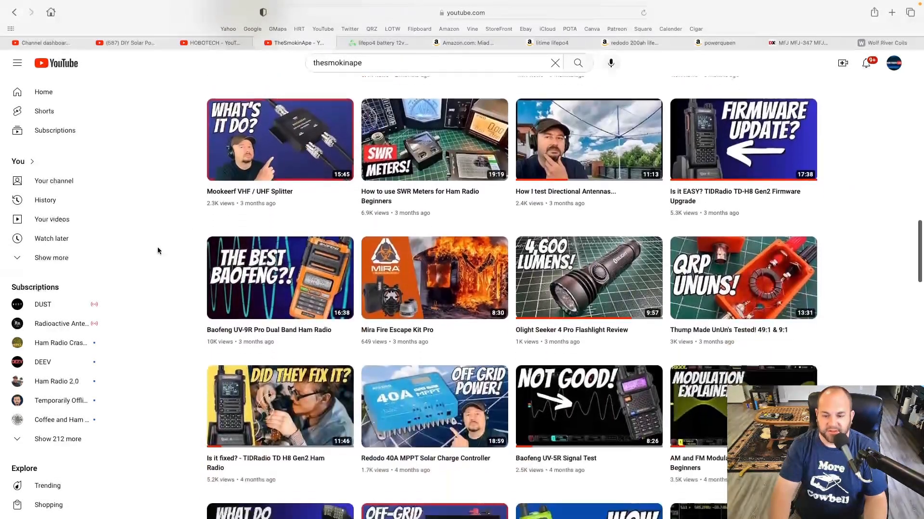
{"action": "scroll", "scroll_direction": "down", "scroll_amount": 3}
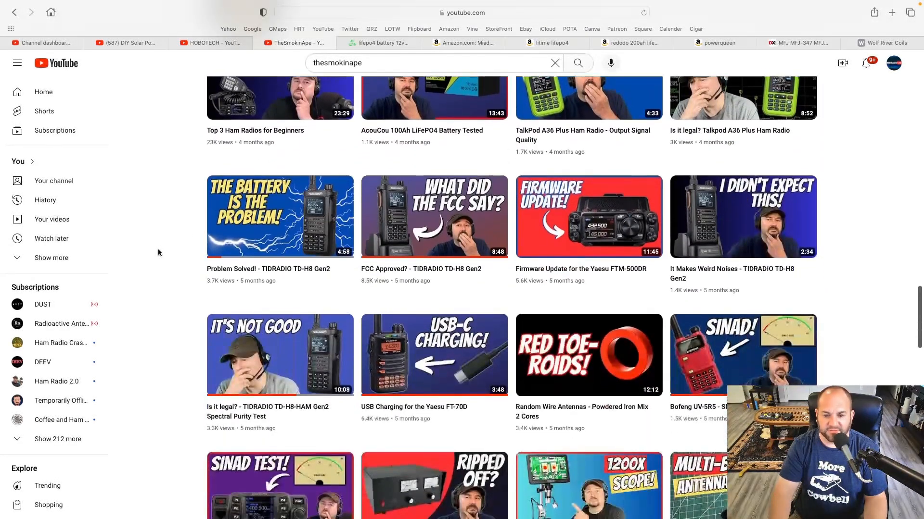
{"action": "scroll", "scroll_direction": "down", "scroll_amount": 3}
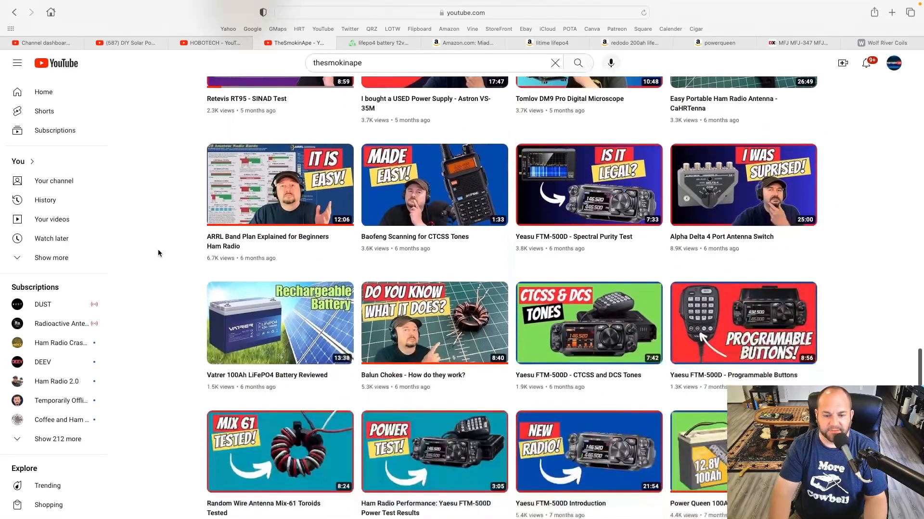
{"action": "scroll", "scroll_direction": "down", "scroll_amount": 3}
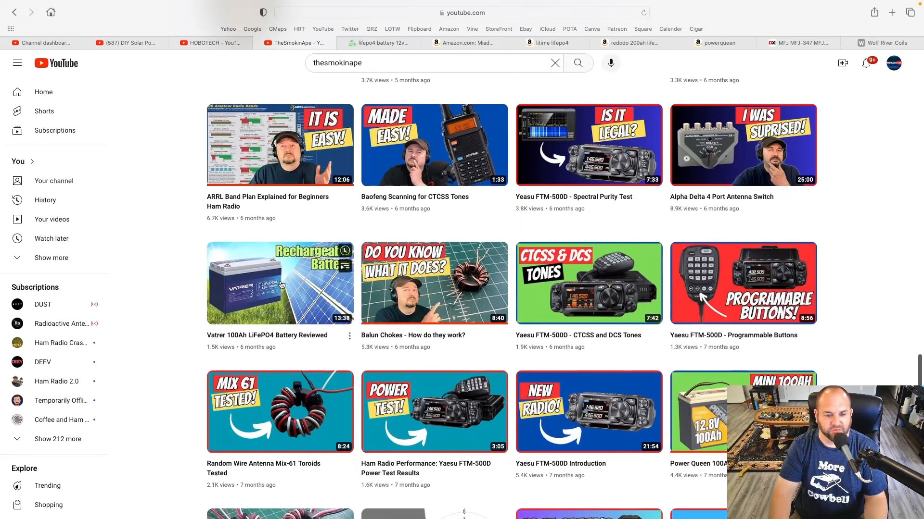
{"action": "scroll", "scroll_direction": "down", "scroll_amount": 3}
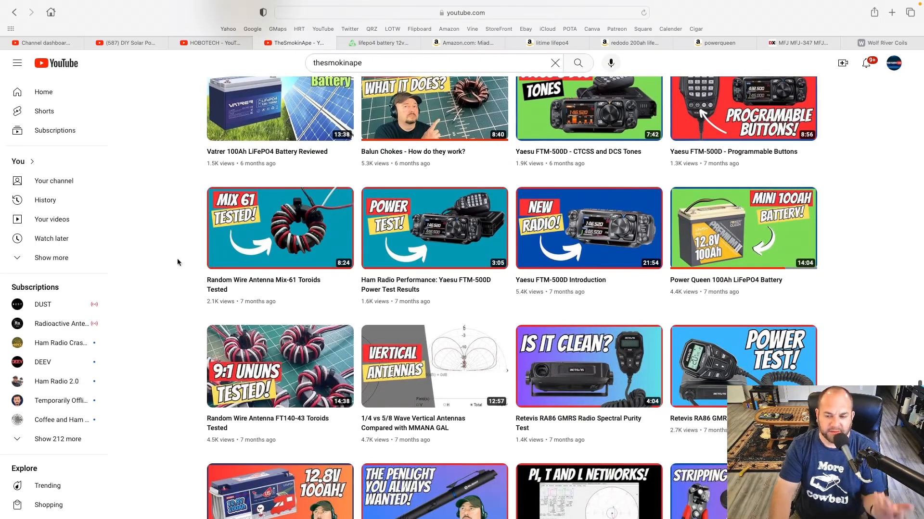
{"action": "scroll", "scroll_direction": "down", "scroll_amount": 3}
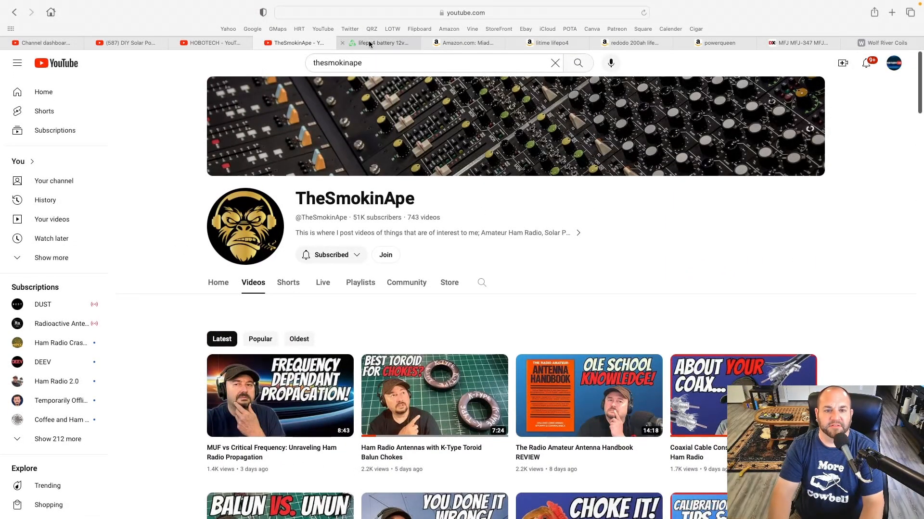
Check the Bateria Power page, then bring up the Amazon Miady LiFePO4 listing.
{"action": "left_click", "coordinate": [379, 42]}
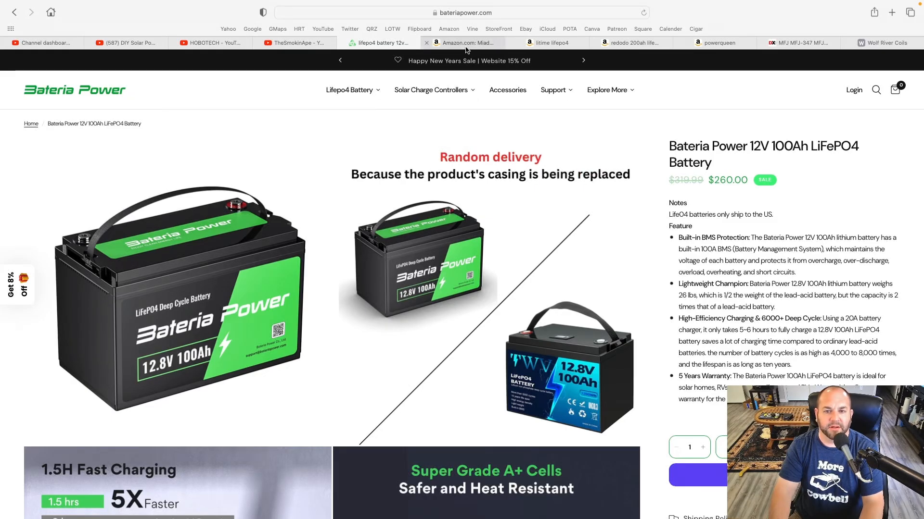
{"action": "left_click", "coordinate": [466, 42]}
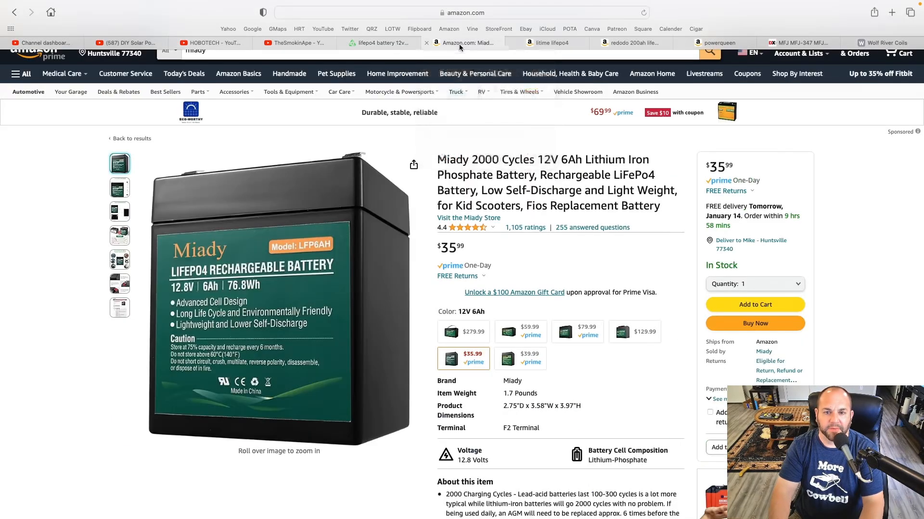
{"action": "scroll", "scroll_direction": "down", "scroll_amount": 3}
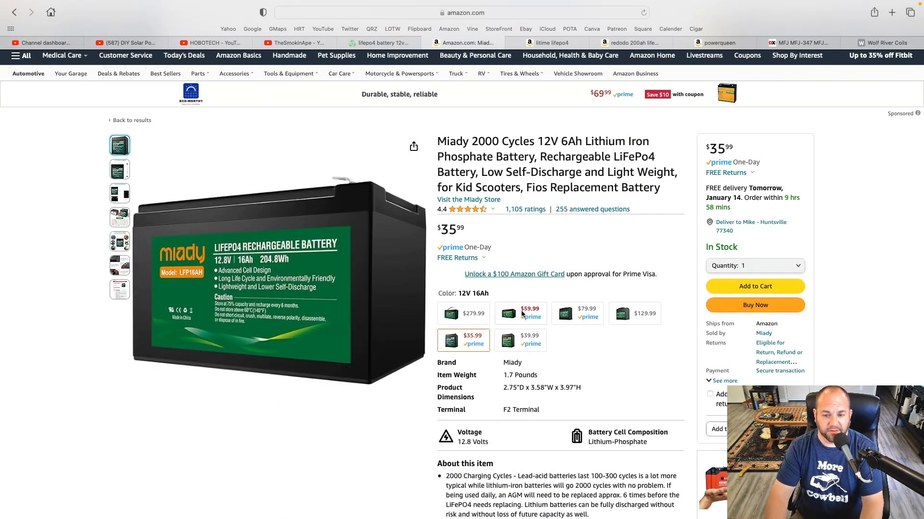
Step through the Miady 16Ah, 20Ah, 36Ah and 100Ah options, ending on 12V 100Ah at $279.99.
{"action": "left_click", "coordinate": [577, 314]}
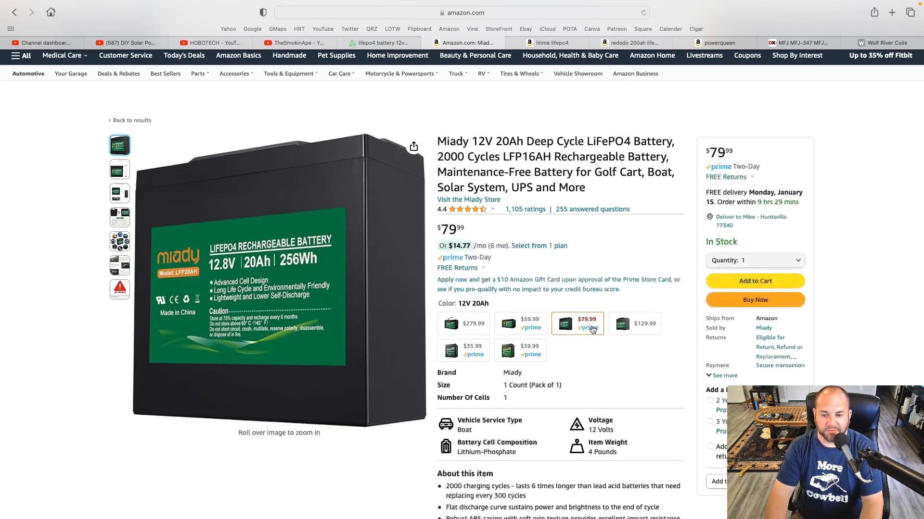
{"action": "left_click", "coordinate": [635, 323]}
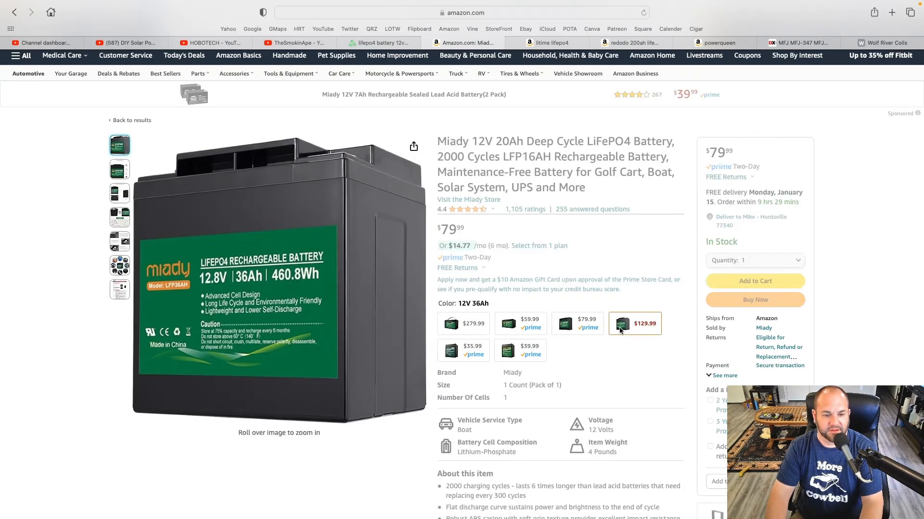
{"action": "left_click", "coordinate": [633, 323]}
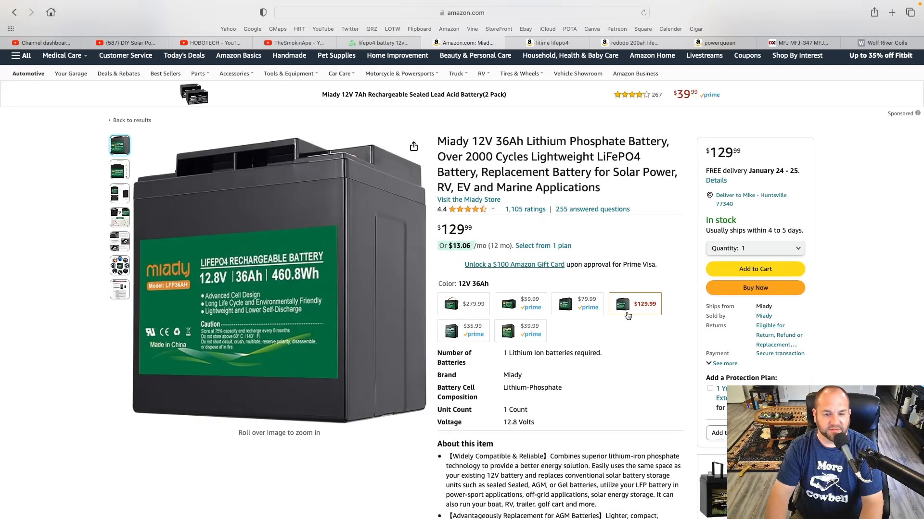
{"action": "left_click", "coordinate": [462, 304]}
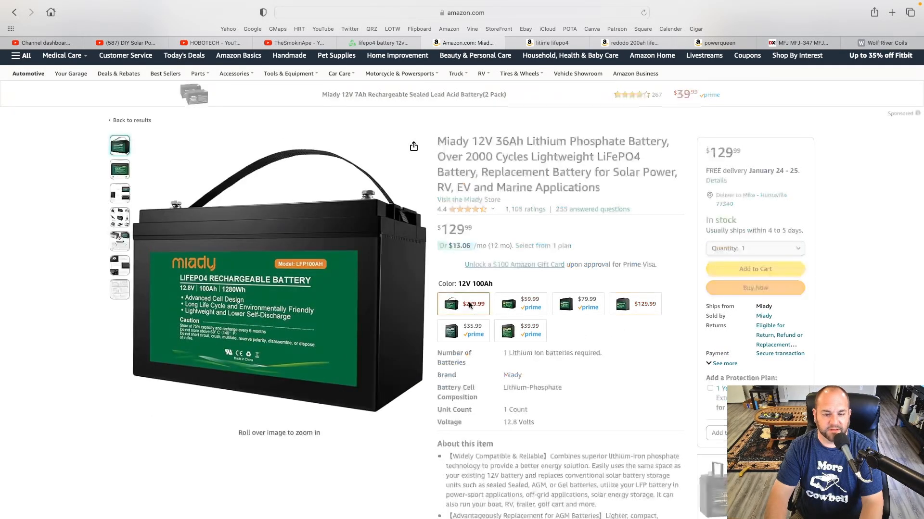
{"action": "left_click", "coordinate": [463, 304]}
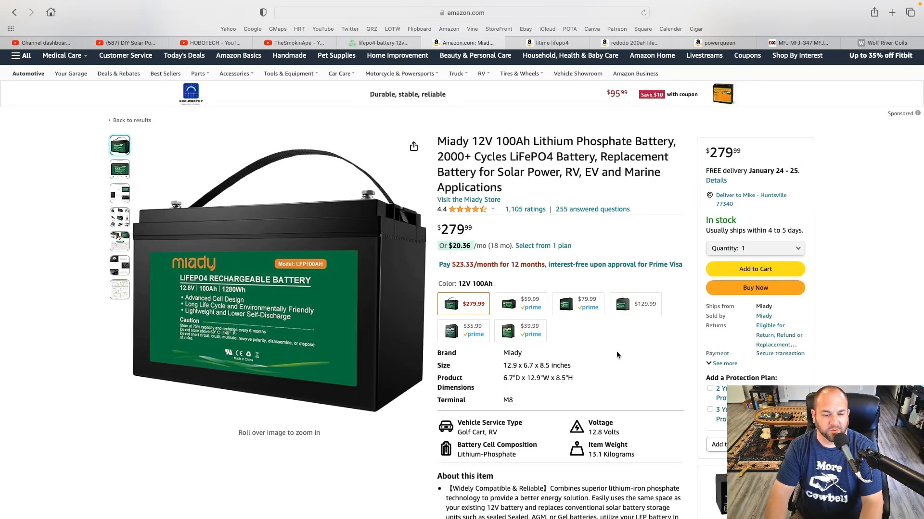
Browse the litime lifepo4 Amazon results past 100Ah and 230Ah into multi-pack 200Ah listings.
{"action": "left_click", "coordinate": [547, 43]}
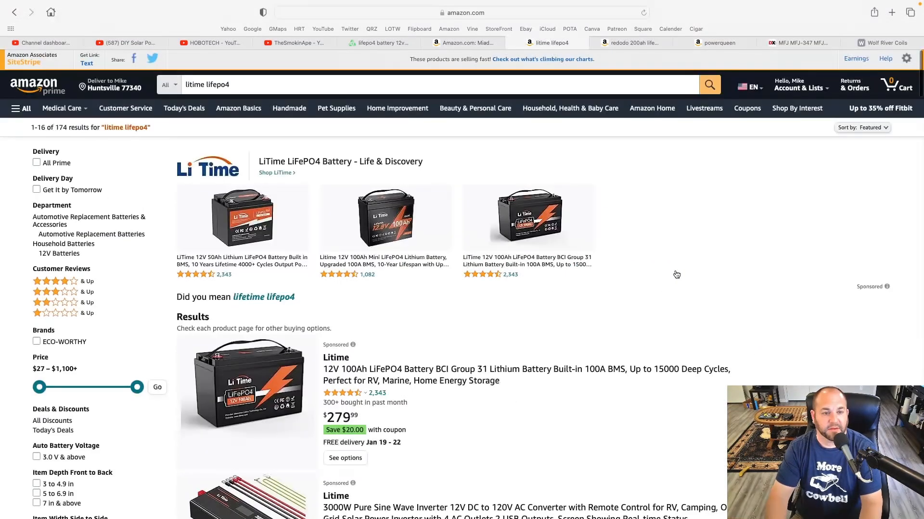
{"action": "scroll", "scroll_direction": "down", "scroll_amount": 3}
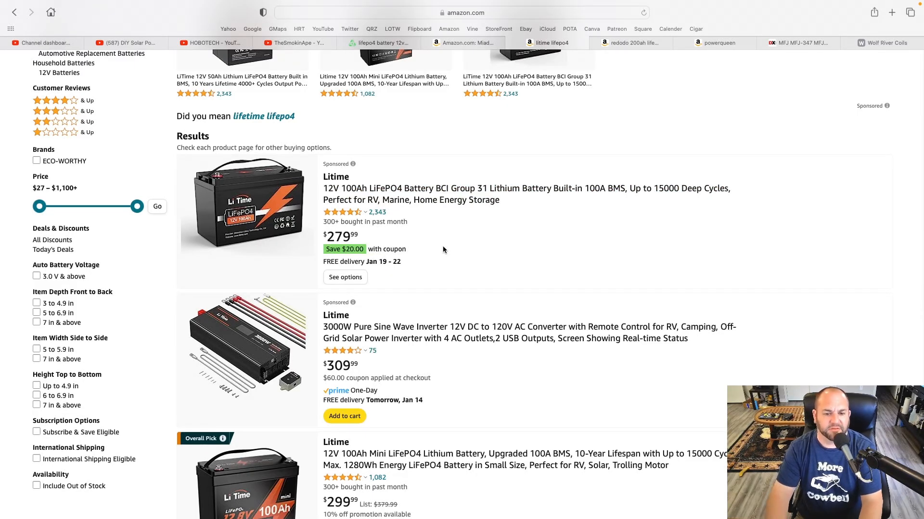
{"action": "scroll", "scroll_direction": "down", "scroll_amount": 3}
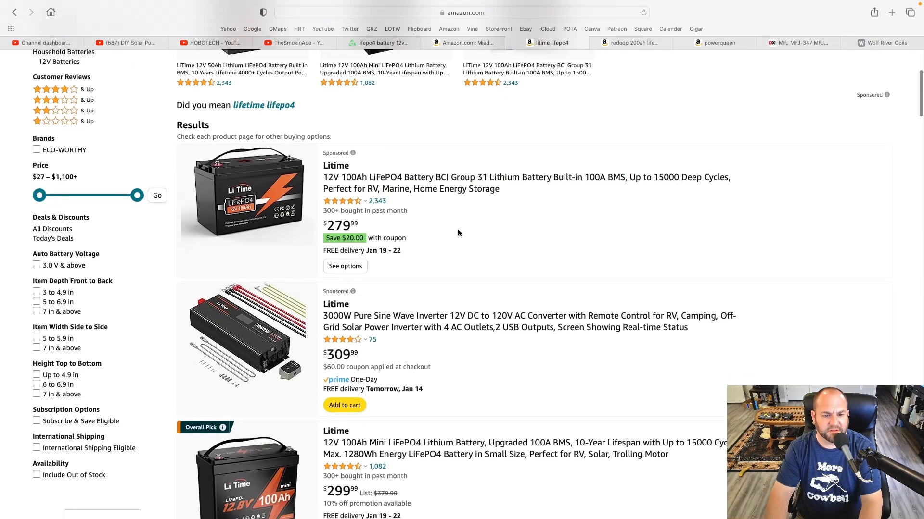
{"action": "scroll", "scroll_direction": "down", "scroll_amount": 3}
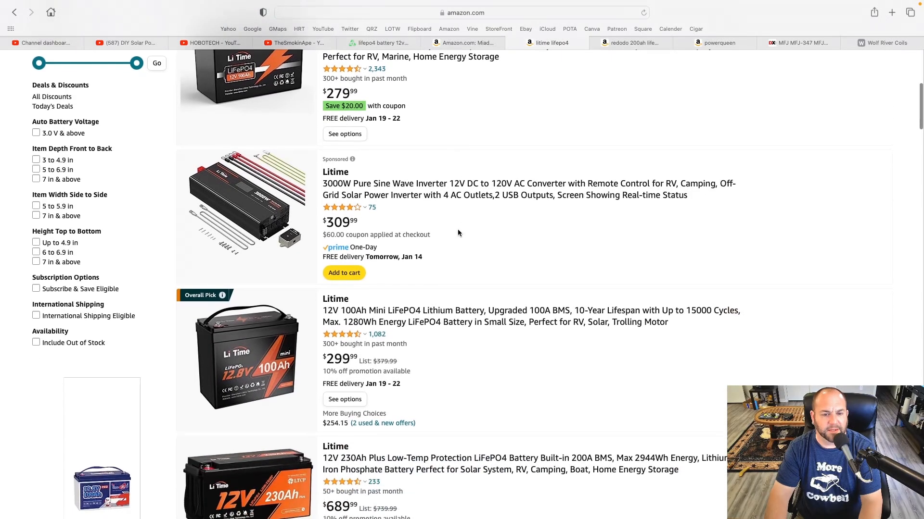
{"action": "mouse_move", "coordinate": [433, 219]}
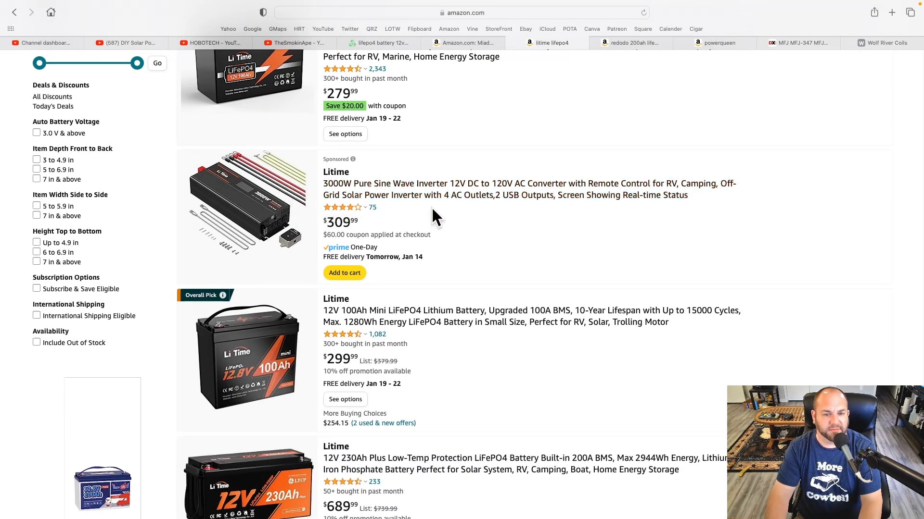
{"action": "scroll", "scroll_direction": "down", "scroll_amount": 3}
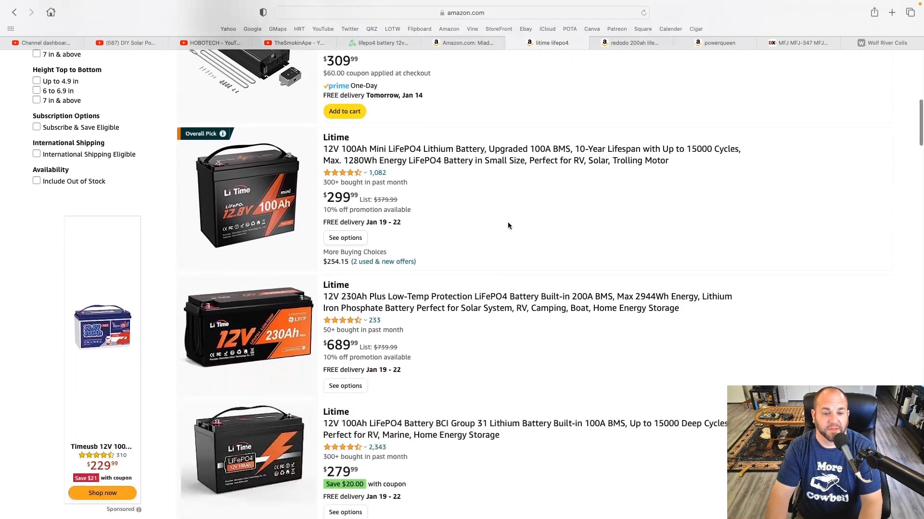
{"action": "scroll", "scroll_direction": "down", "scroll_amount": 3}
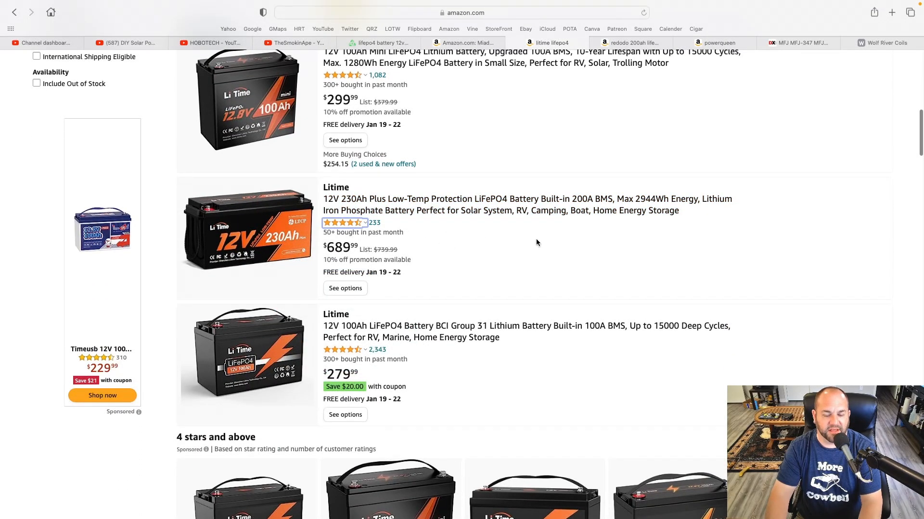
{"action": "scroll", "scroll_direction": "down", "scroll_amount": 3}
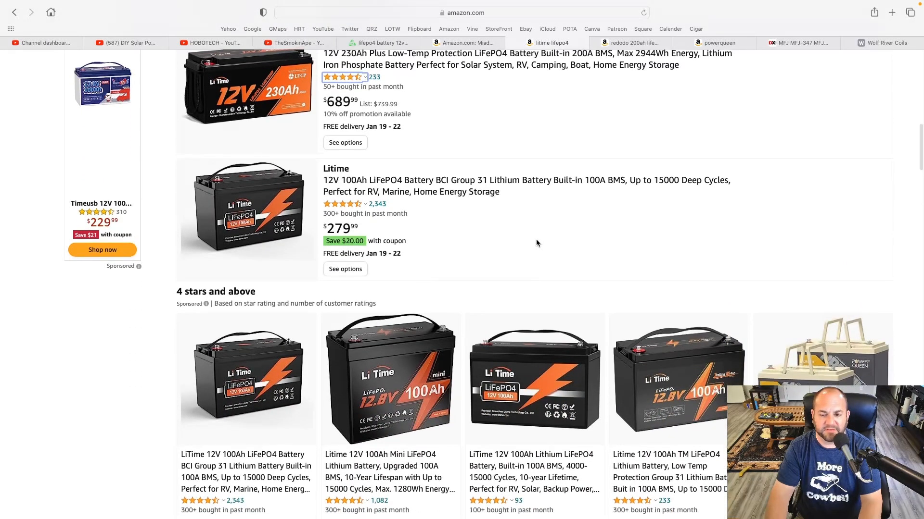
{"action": "scroll", "scroll_direction": "down", "scroll_amount": 3}
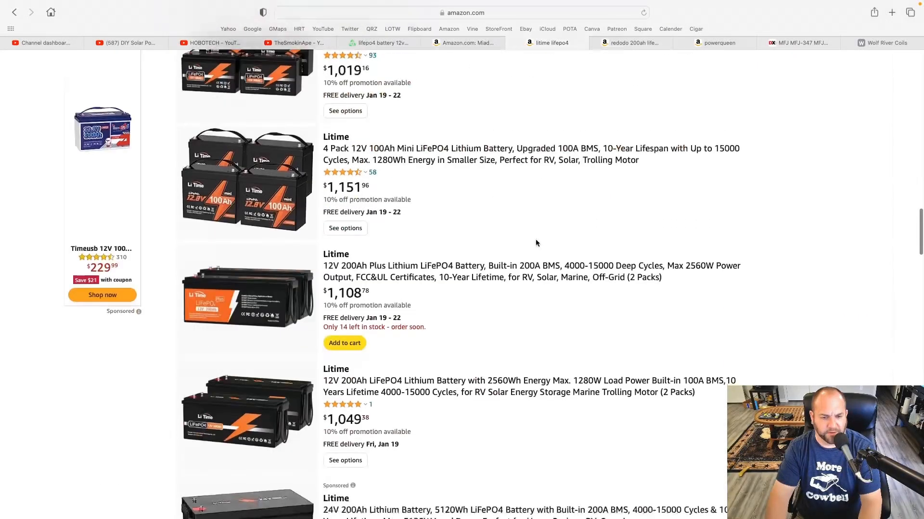
{"action": "mouse_move", "coordinate": [501, 274]}
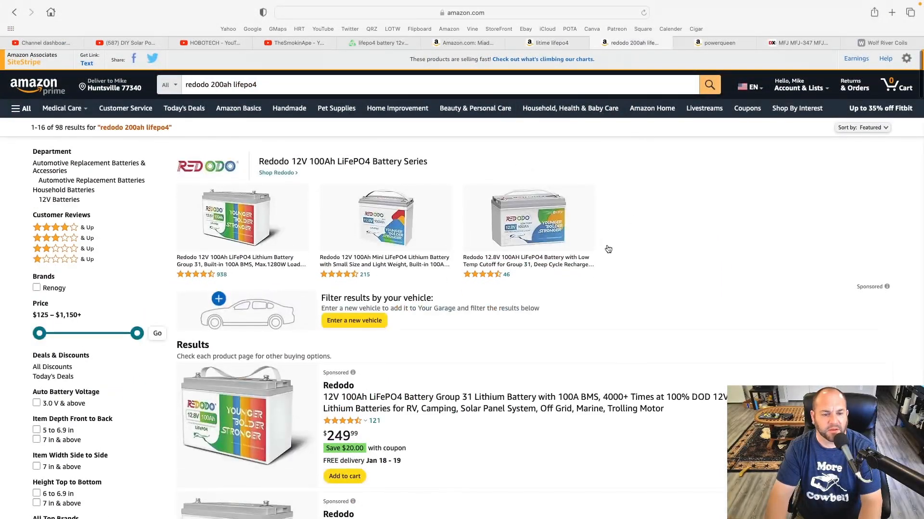
{"action": "scroll", "scroll_direction": "down", "scroll_amount": 3}
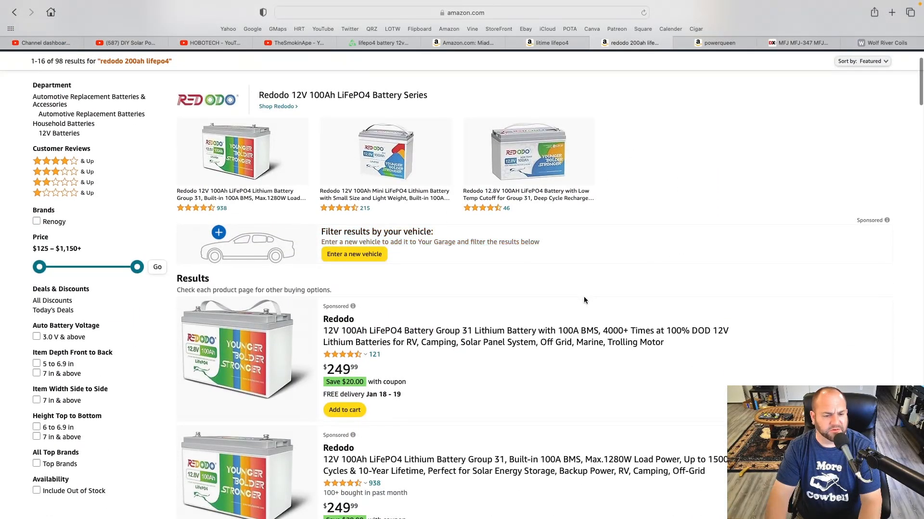
{"action": "mouse_move", "coordinate": [495, 307]}
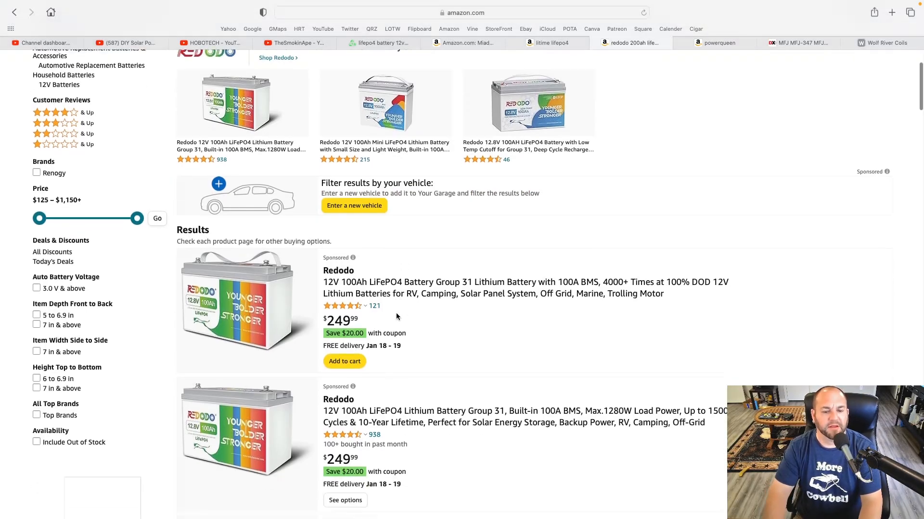
{"action": "scroll", "scroll_direction": "down", "scroll_amount": 3}
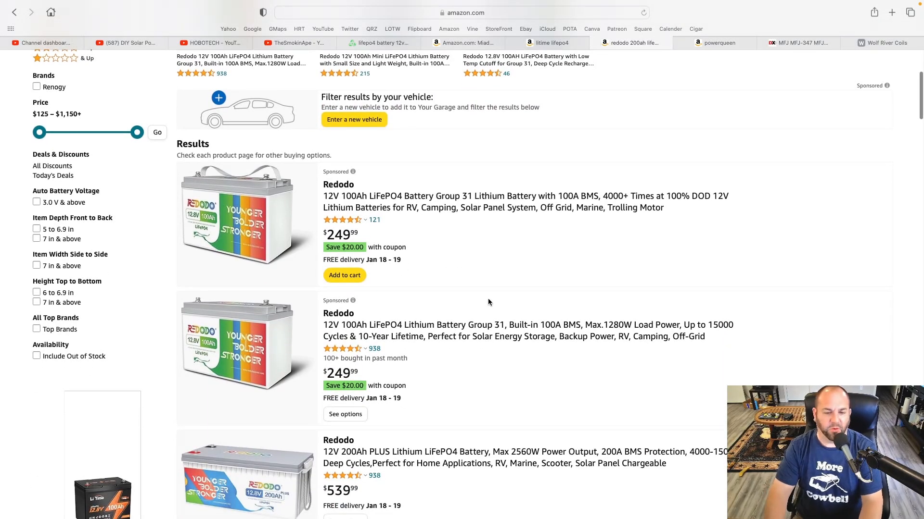
{"action": "scroll", "scroll_direction": "down", "scroll_amount": 3}
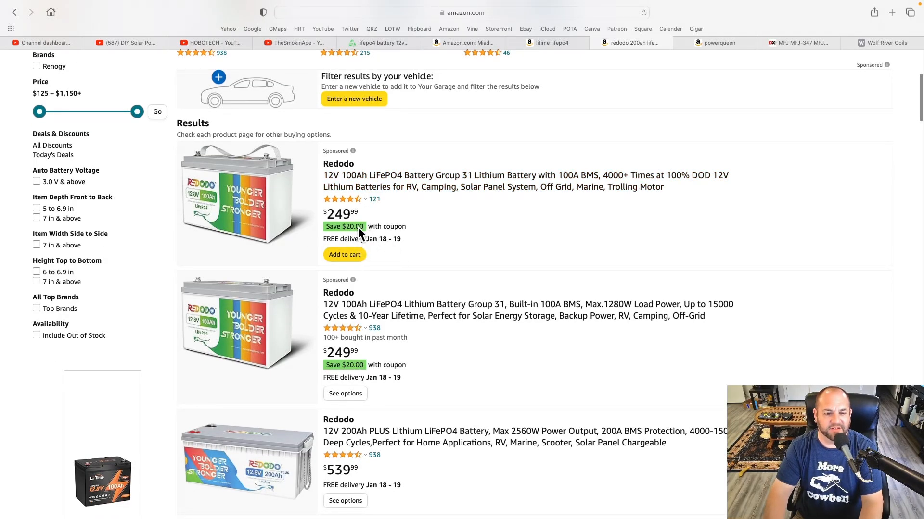
{"action": "scroll", "scroll_direction": "down", "scroll_amount": 3}
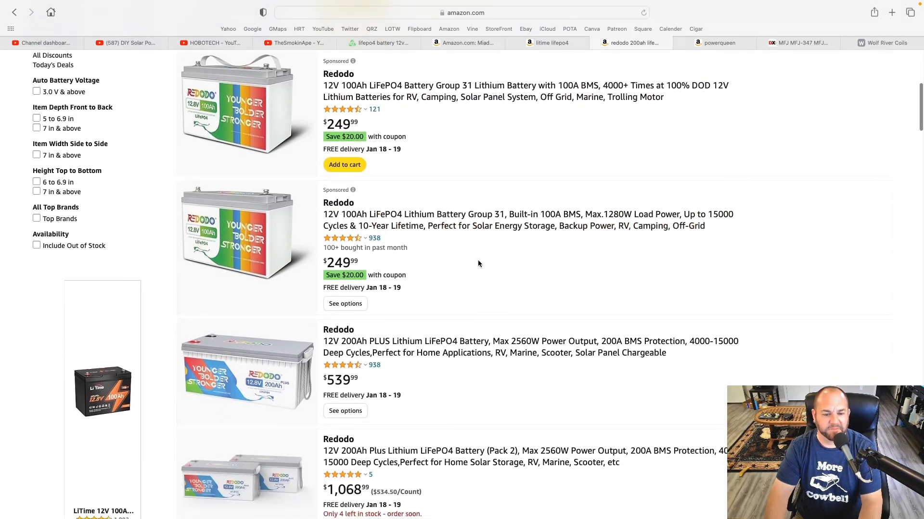
{"action": "scroll", "scroll_direction": "down", "scroll_amount": 3}
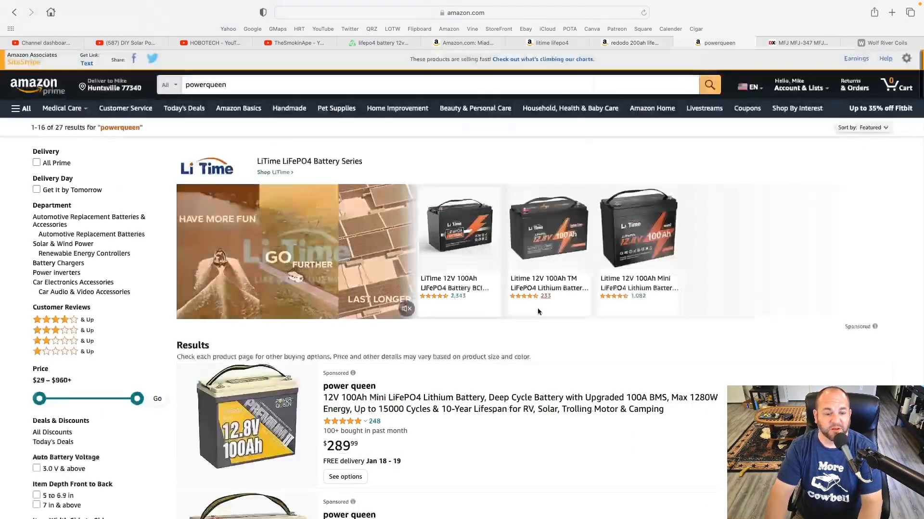
Browse down the Amazon Power Queen LiFePO4 results to compare prices.
{"action": "scroll", "scroll_direction": "down", "scroll_amount": 3}
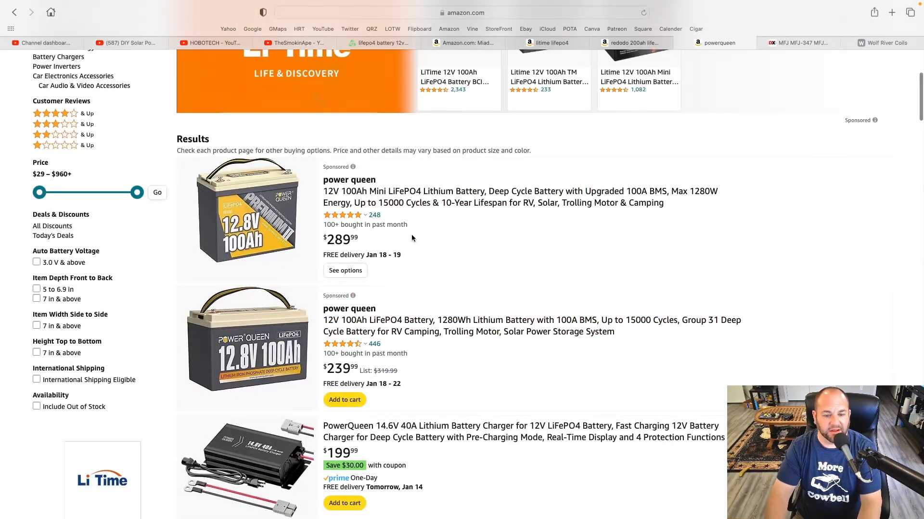
{"action": "scroll", "scroll_direction": "down", "scroll_amount": 3}
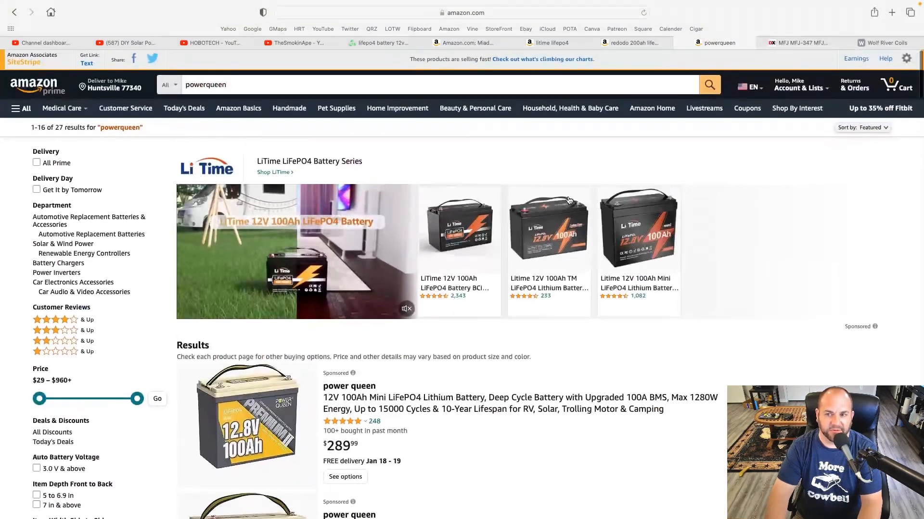
{"action": "scroll", "scroll_direction": "down", "scroll_amount": 3}
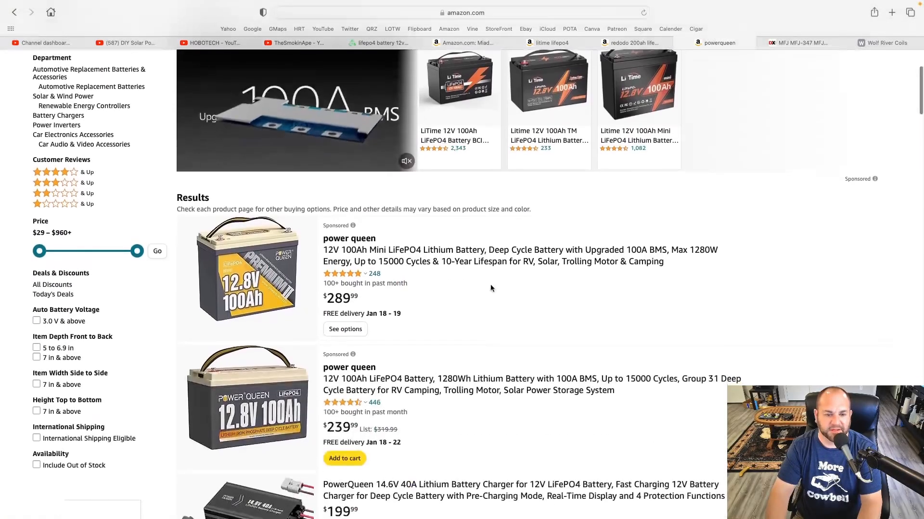
{"action": "scroll", "scroll_direction": "down", "scroll_amount": 3}
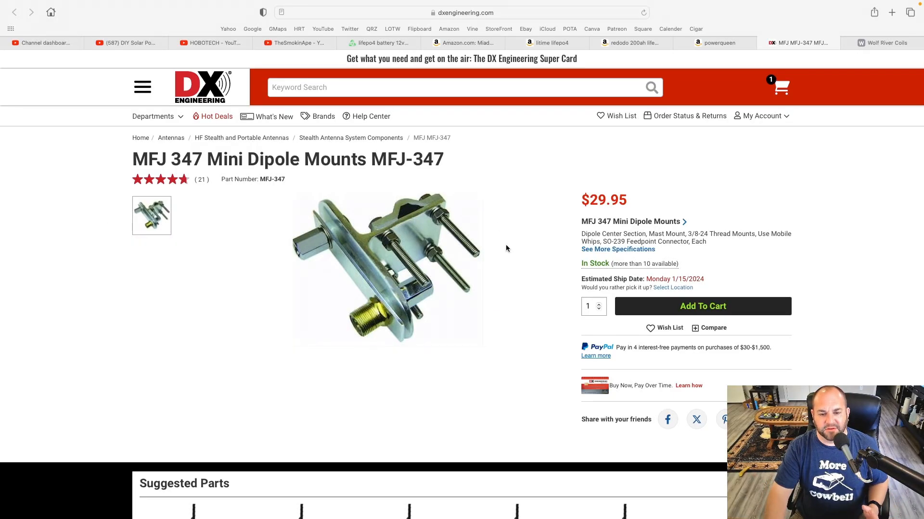
{"action": "mouse_move", "coordinate": [475, 271]}
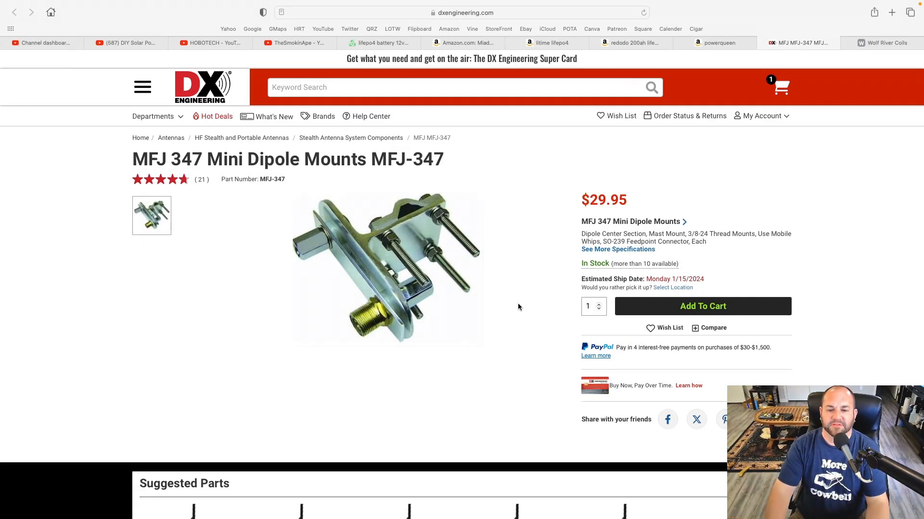
{"action": "mouse_move", "coordinate": [413, 210]}
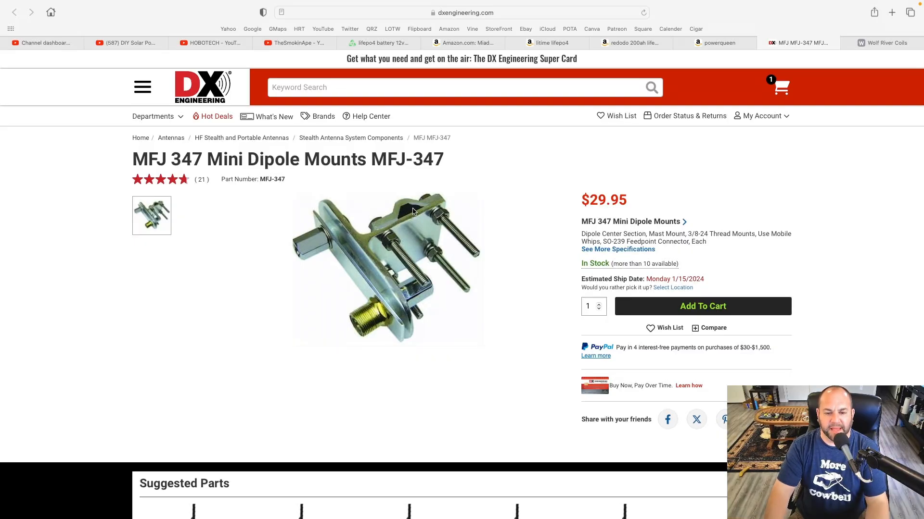
{"action": "mouse_move", "coordinate": [302, 313]}
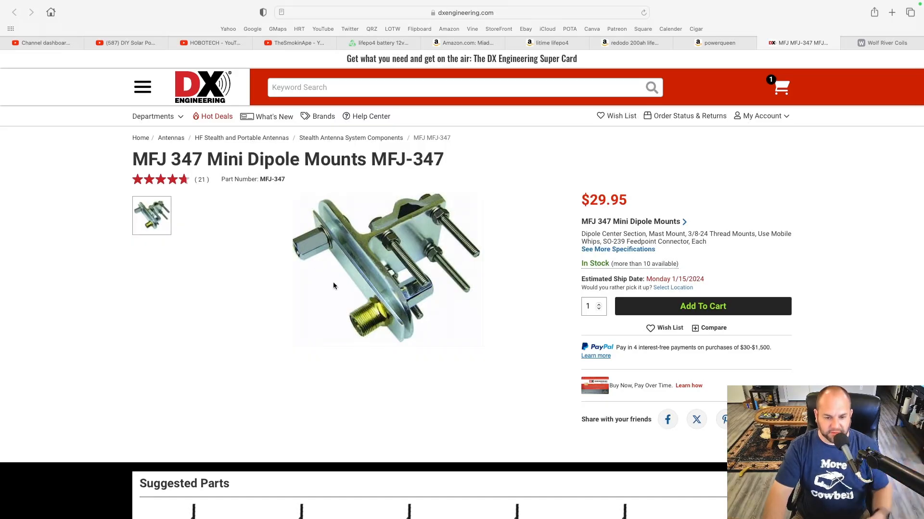
{"action": "mouse_move", "coordinate": [463, 258]}
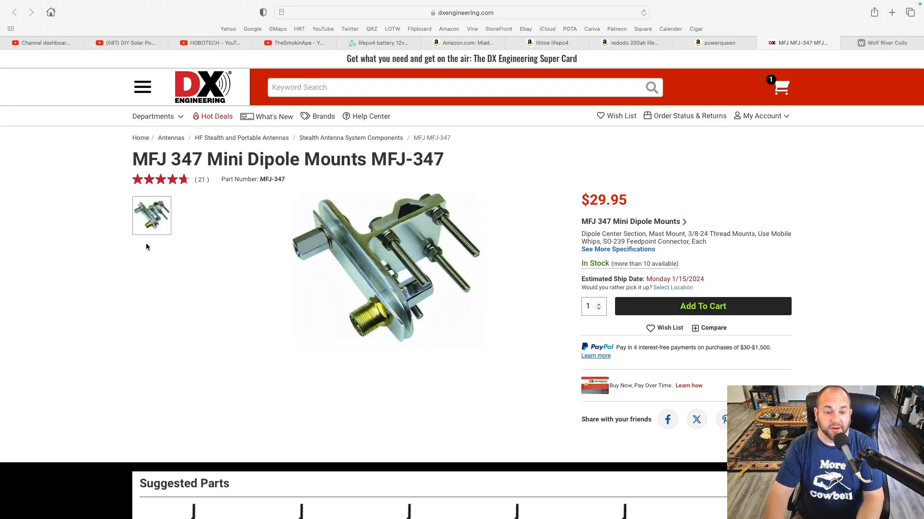
{"action": "mouse_move", "coordinate": [134, 253]}
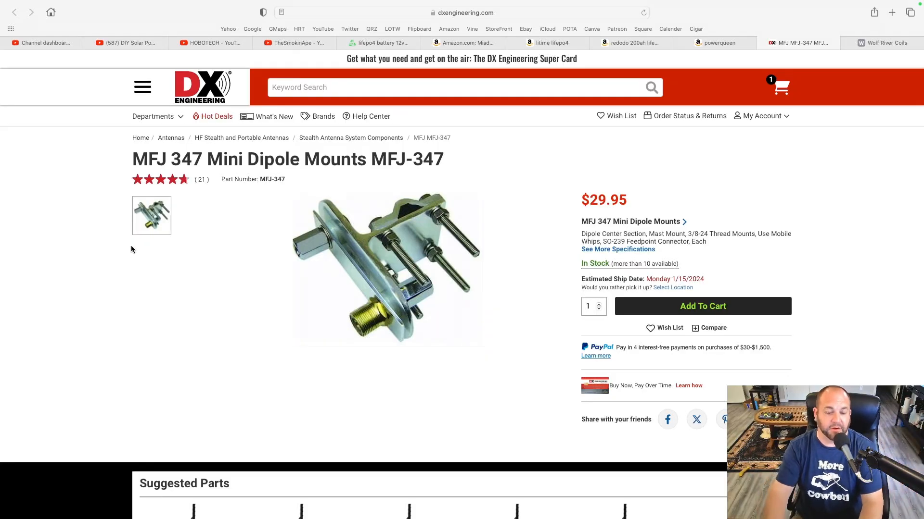
Switch from the MFJ-347 Mini Dipole Mounts page to the Wolf River Coils site.
{"action": "left_click", "coordinate": [882, 42]}
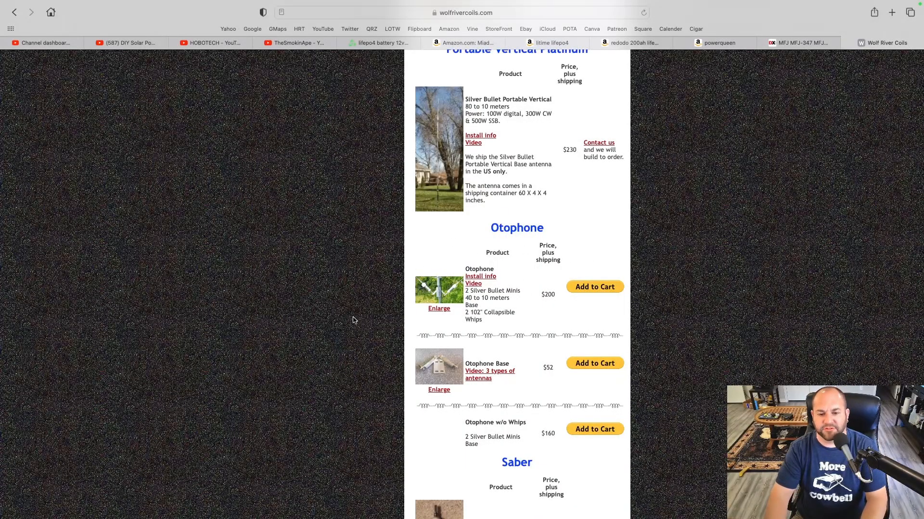
Enlarge the Otophone dipole-mount photo to view it full-size in a new tab.
{"action": "left_click", "coordinate": [438, 309]}
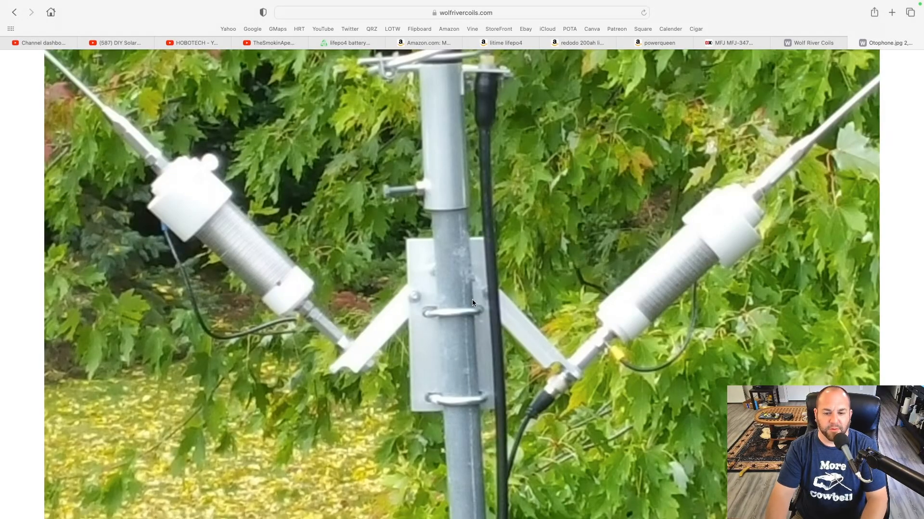
{"action": "mouse_move", "coordinate": [480, 337]}
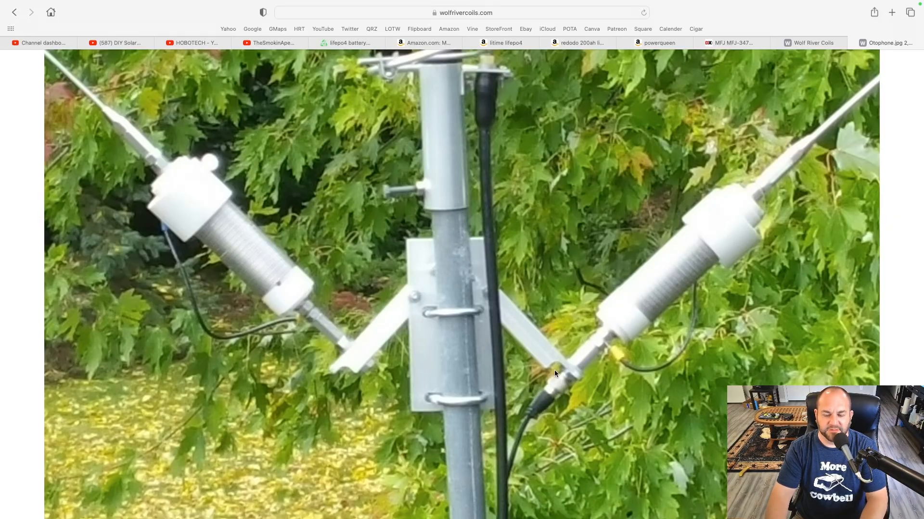
{"action": "mouse_move", "coordinate": [269, 301]}
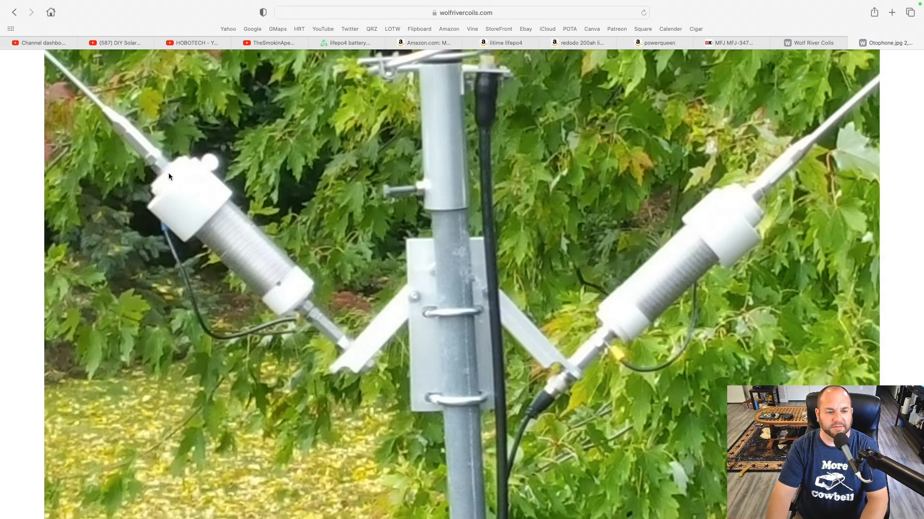
{"action": "mouse_move", "coordinate": [495, 185]}
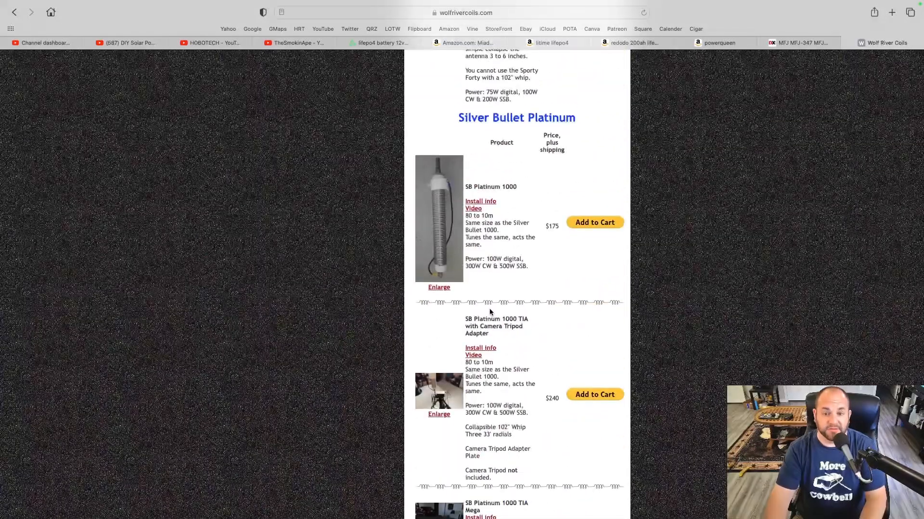
Browse past Silver Bullet Platinum listings and enlarge the Otophone Base ($52) photo.
{"action": "scroll", "scroll_direction": "down", "scroll_amount": 3}
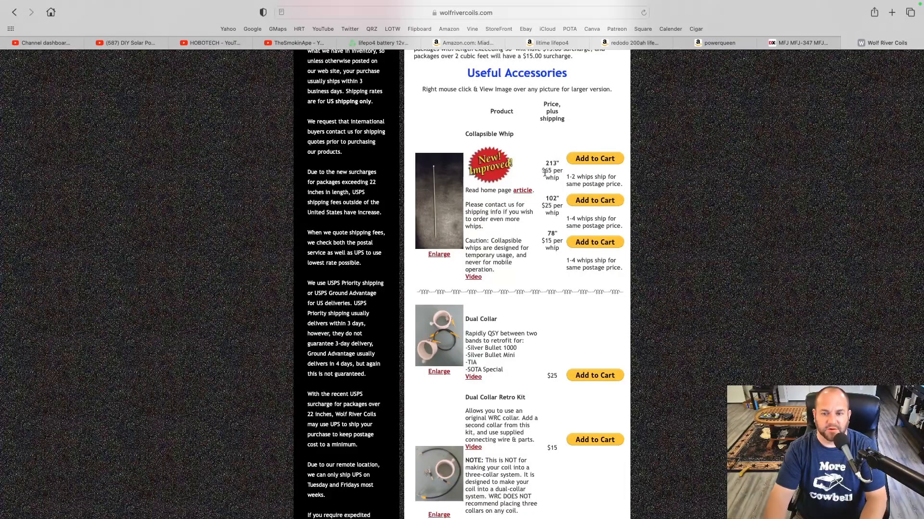
{"action": "mouse_move", "coordinate": [534, 264]}
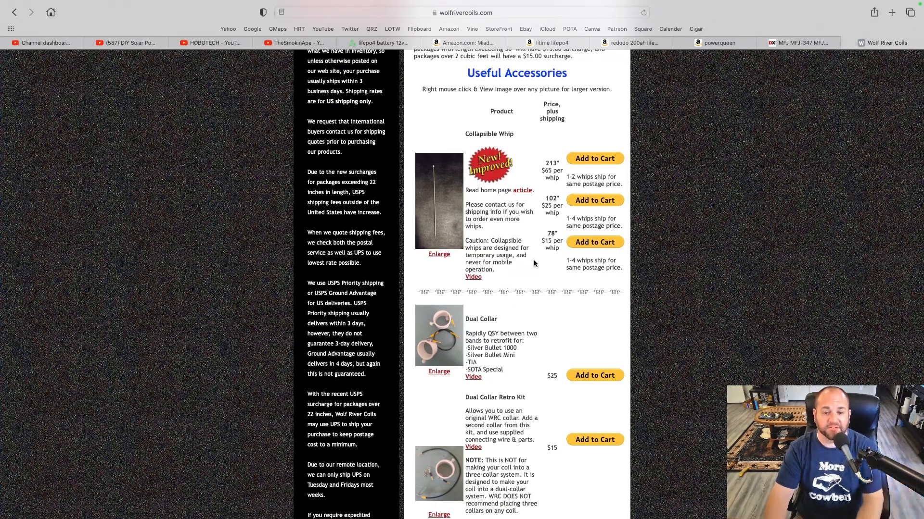
{"action": "scroll", "scroll_direction": "down", "scroll_amount": 3}
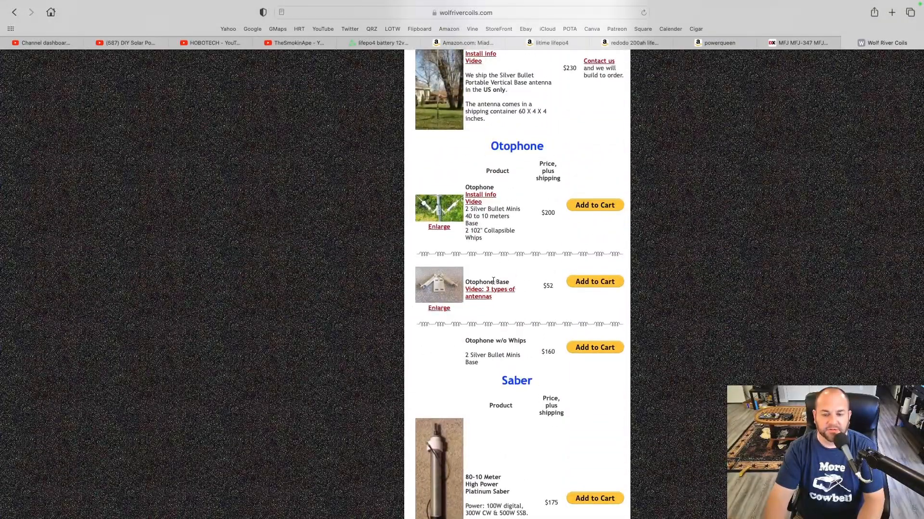
{"action": "left_click", "coordinate": [439, 307]}
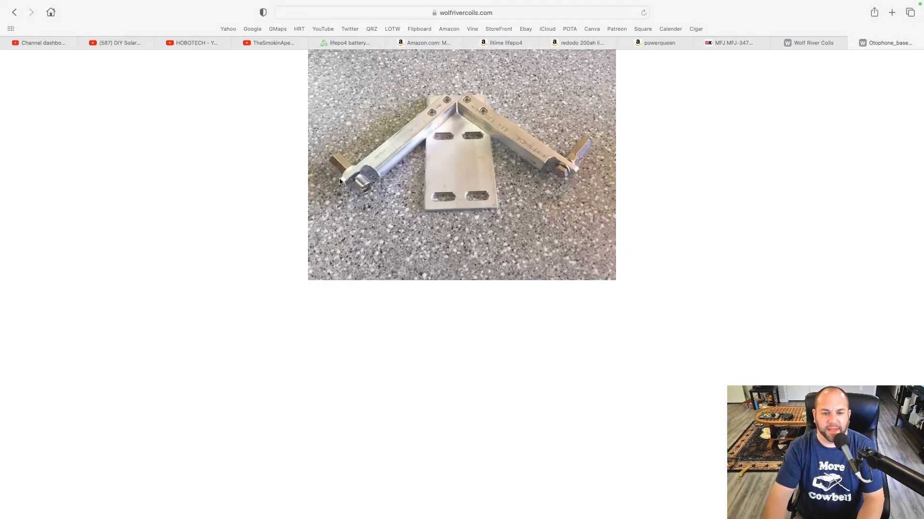
{"action": "mouse_move", "coordinate": [577, 155]}
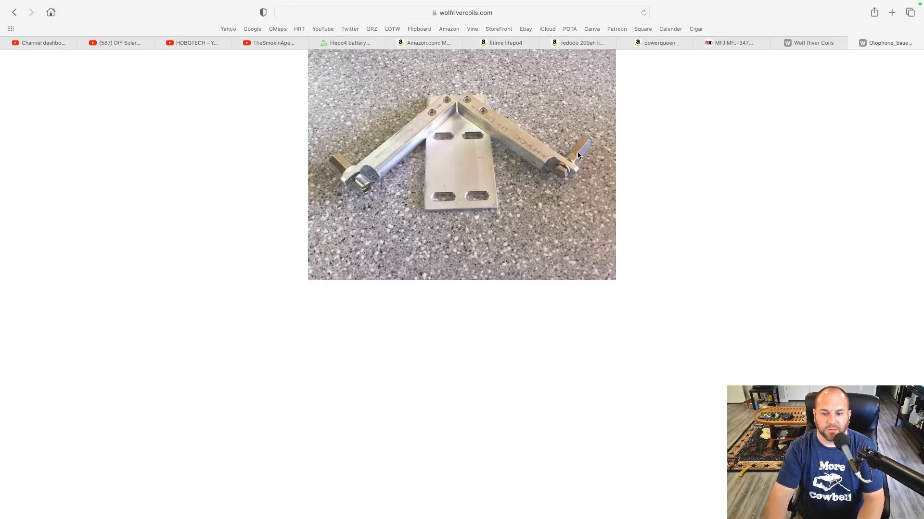